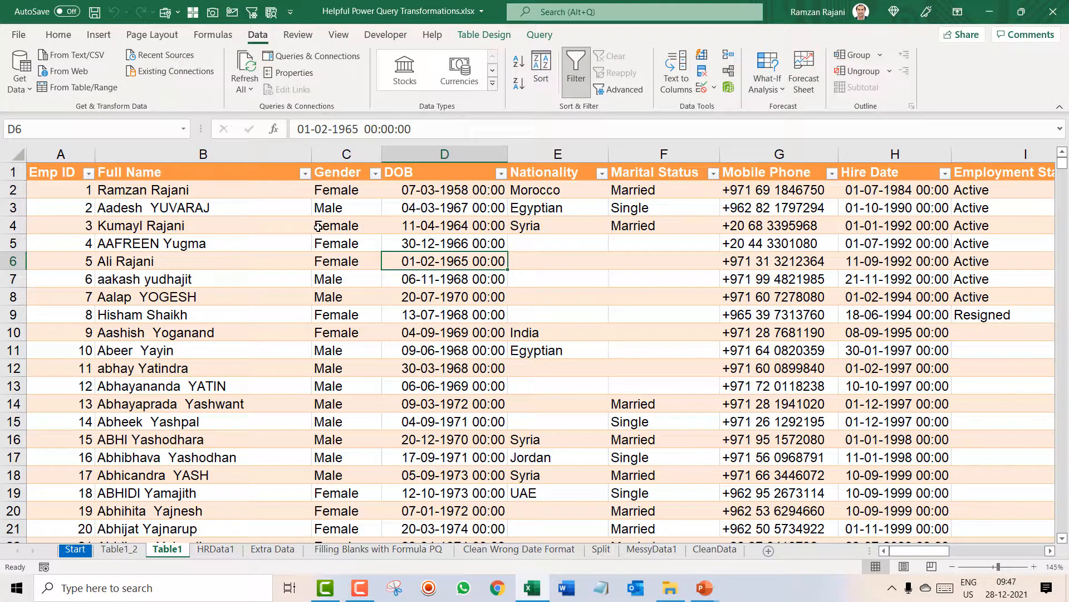
pyautogui.moveTo(236, 288)
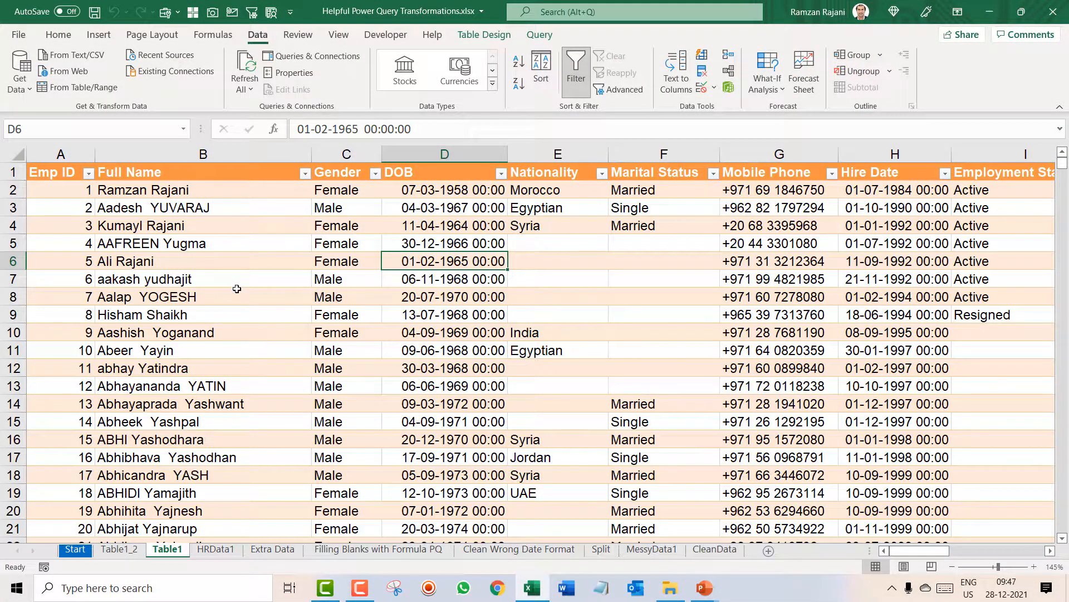
# Select a cell inside the Table1 employee data.
pyautogui.click(203, 190)
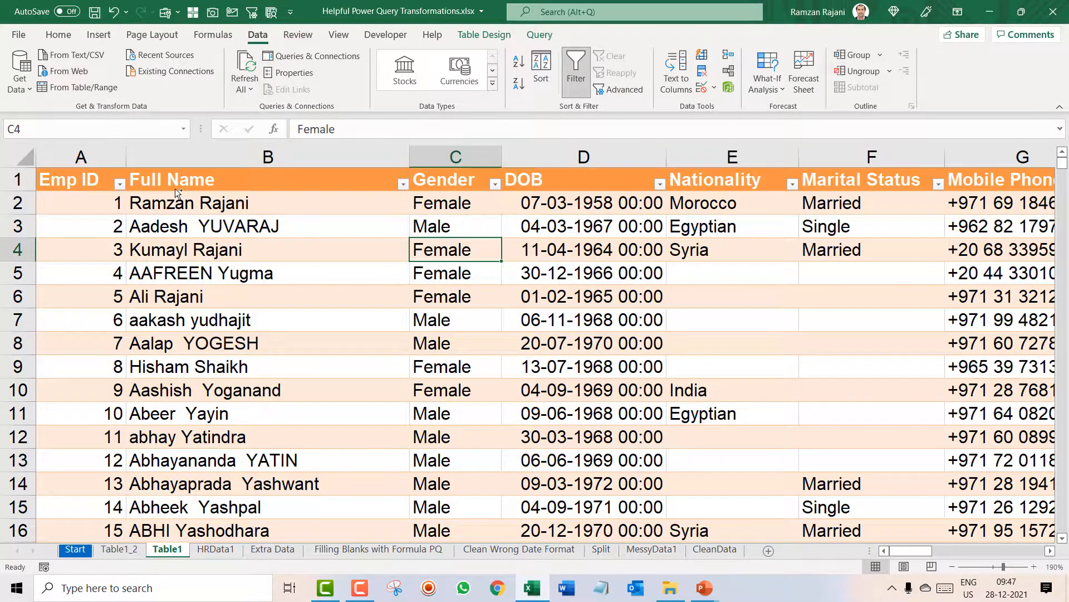
pyautogui.click(267, 249)
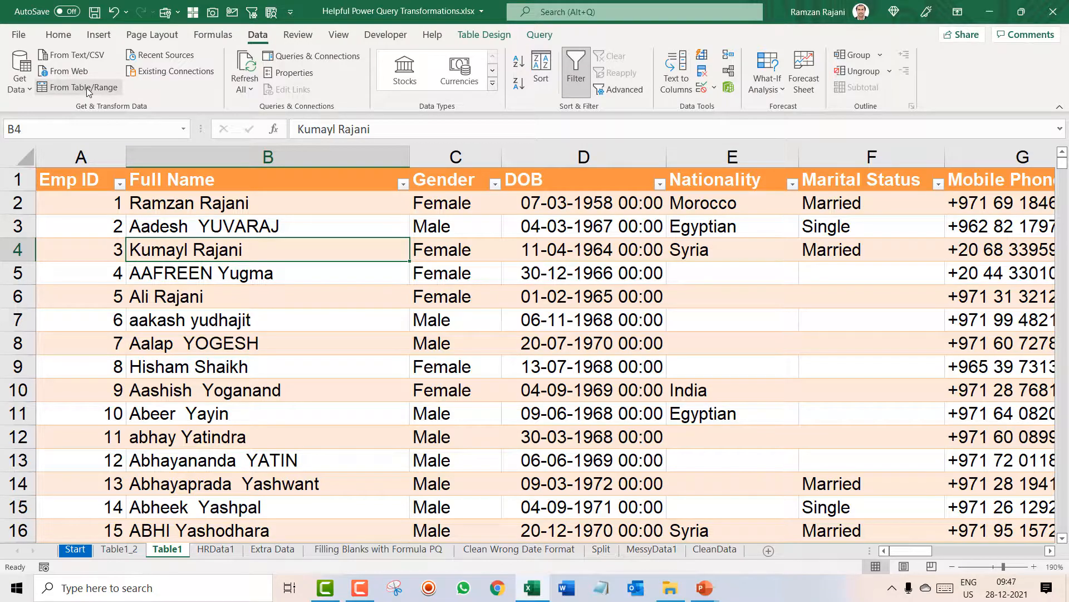
pyautogui.moveTo(81, 87)
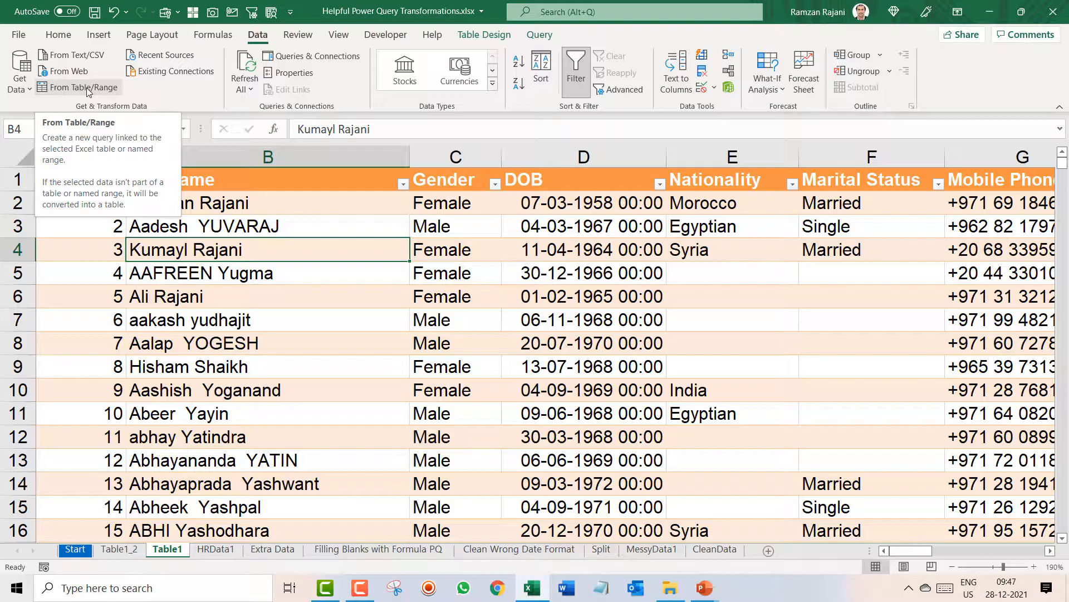
pyautogui.moveTo(279, 56)
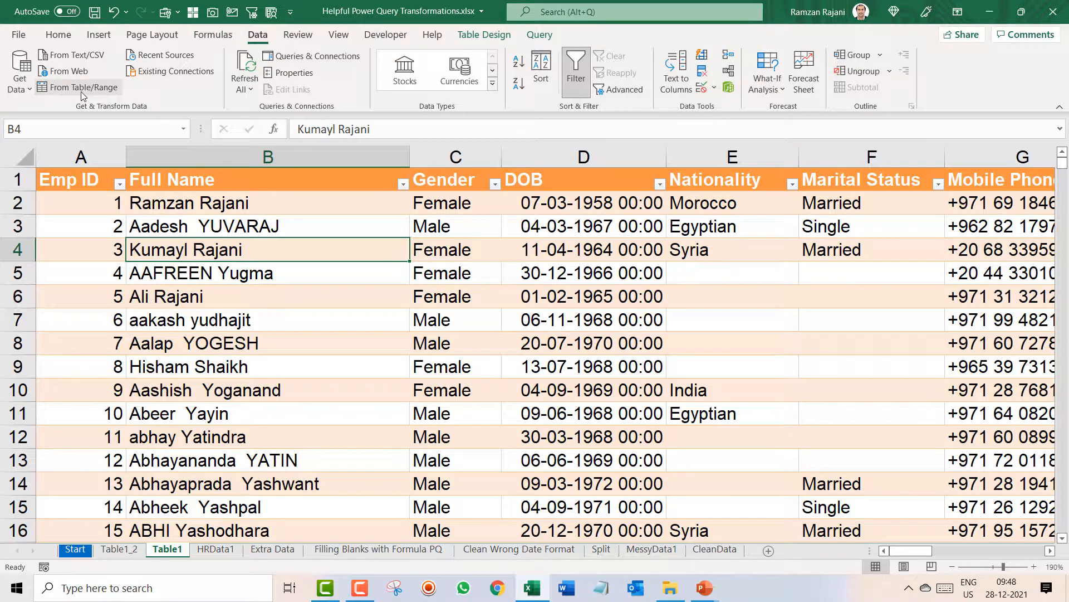
pyautogui.moveTo(78, 87)
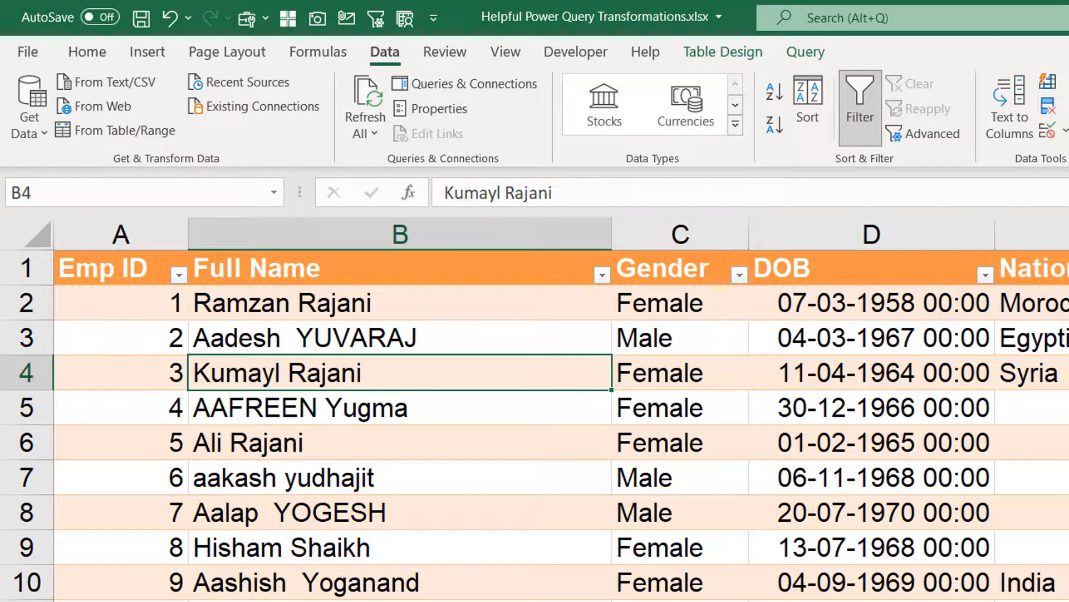
pyautogui.moveTo(565, 565)
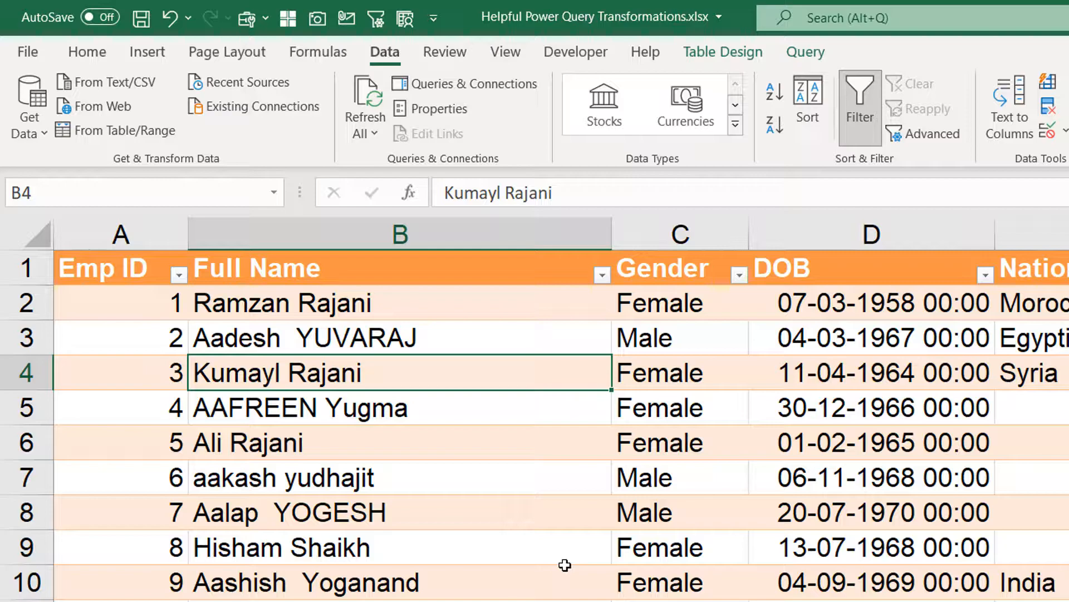
pyautogui.moveTo(736, 513)
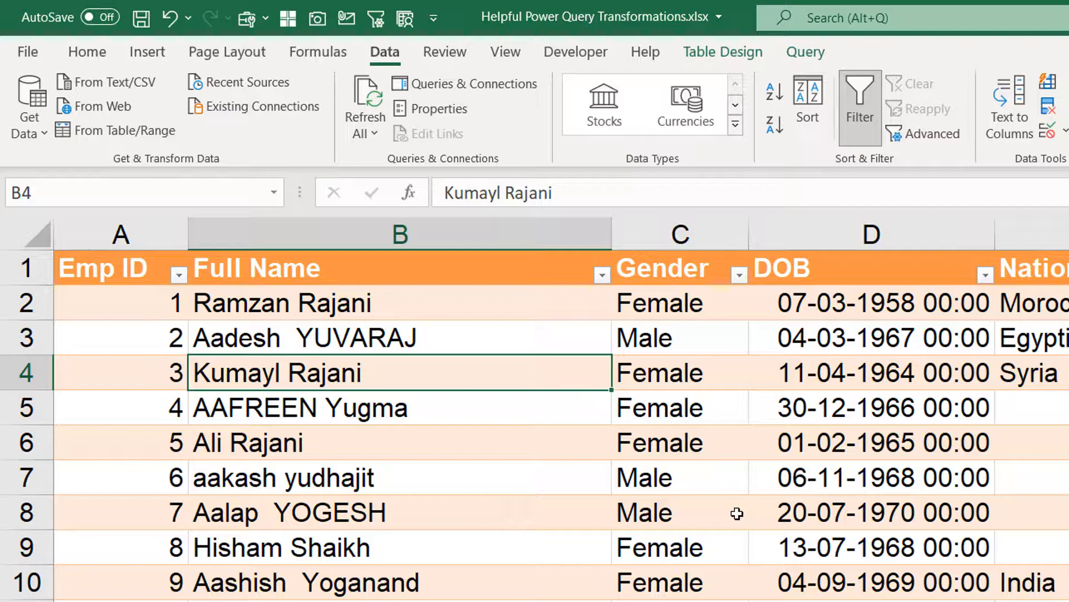
pyautogui.moveTo(733, 524)
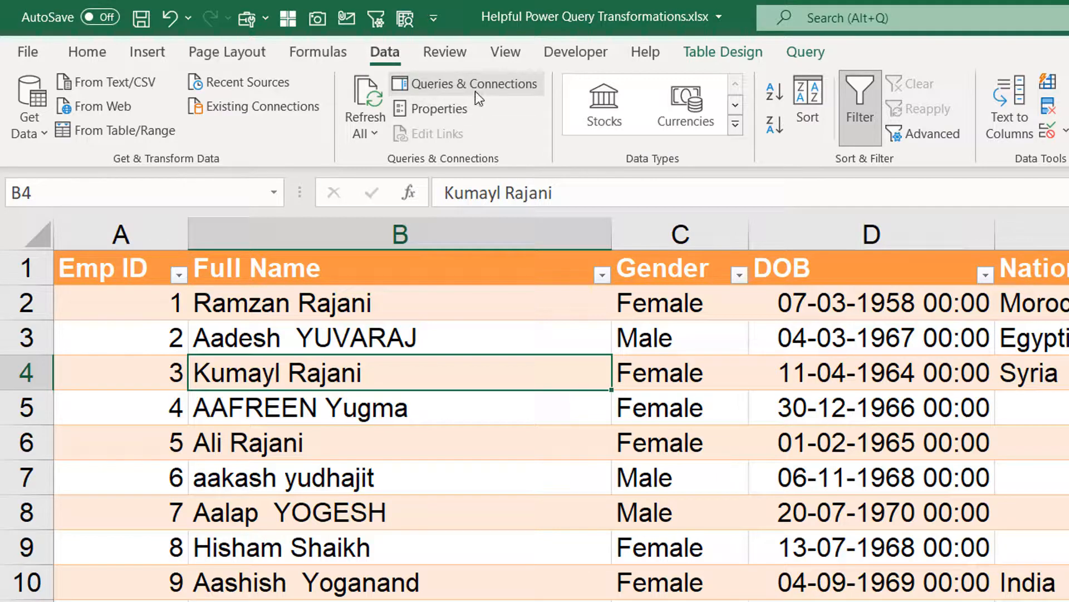
pyautogui.moveTo(478, 93)
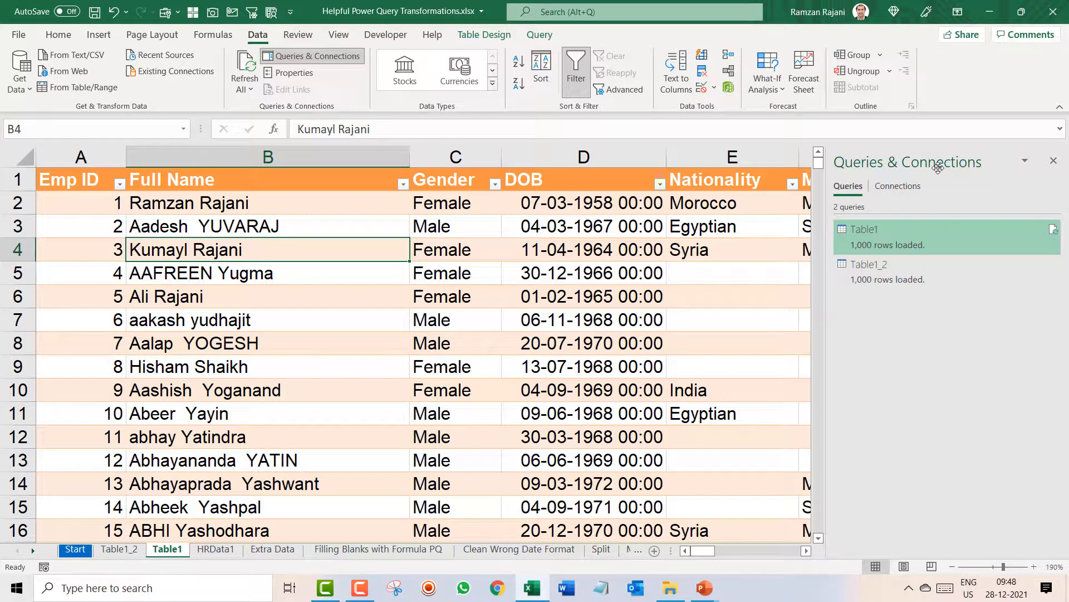
# Close the Queries & Connections pane and bring it back.
pyautogui.click(1054, 162)
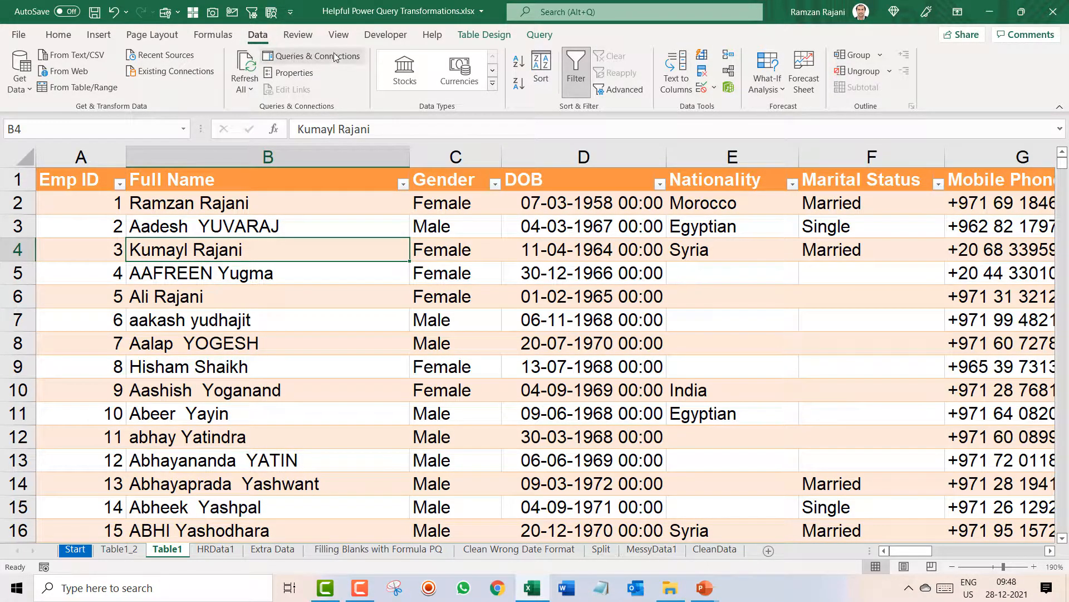
pyautogui.click(314, 56)
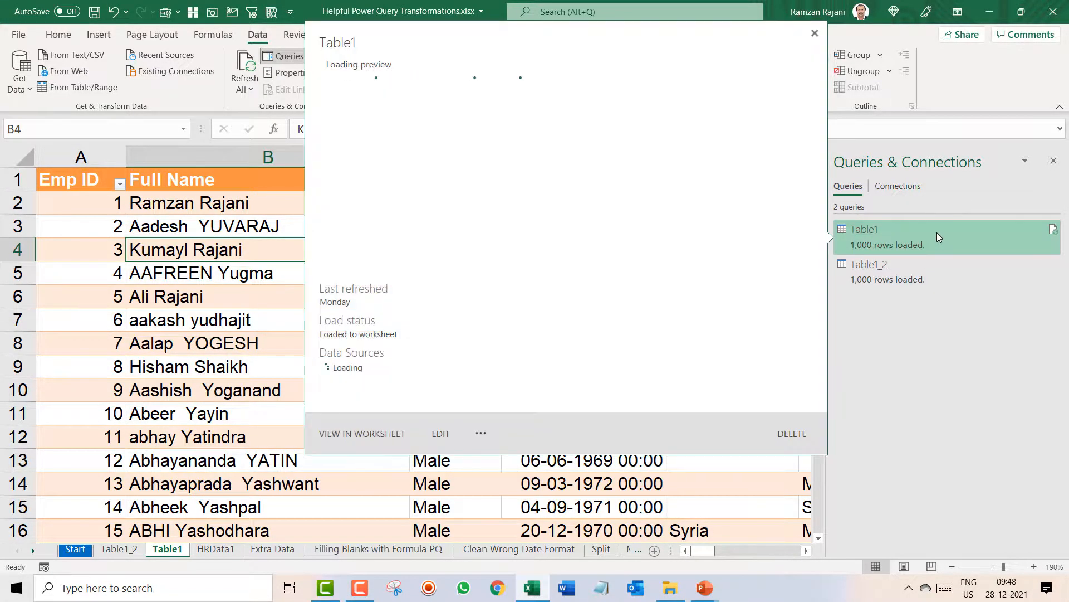
# Preview the Table1 query and open it for editing in Power Query.
pyautogui.click(813, 32)
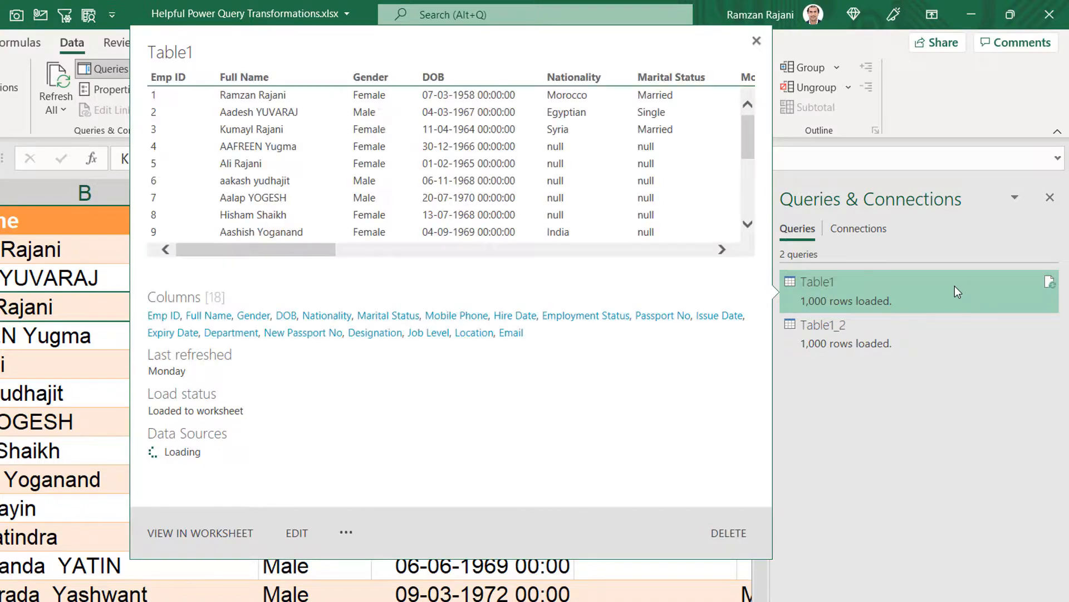
pyautogui.click(755, 41)
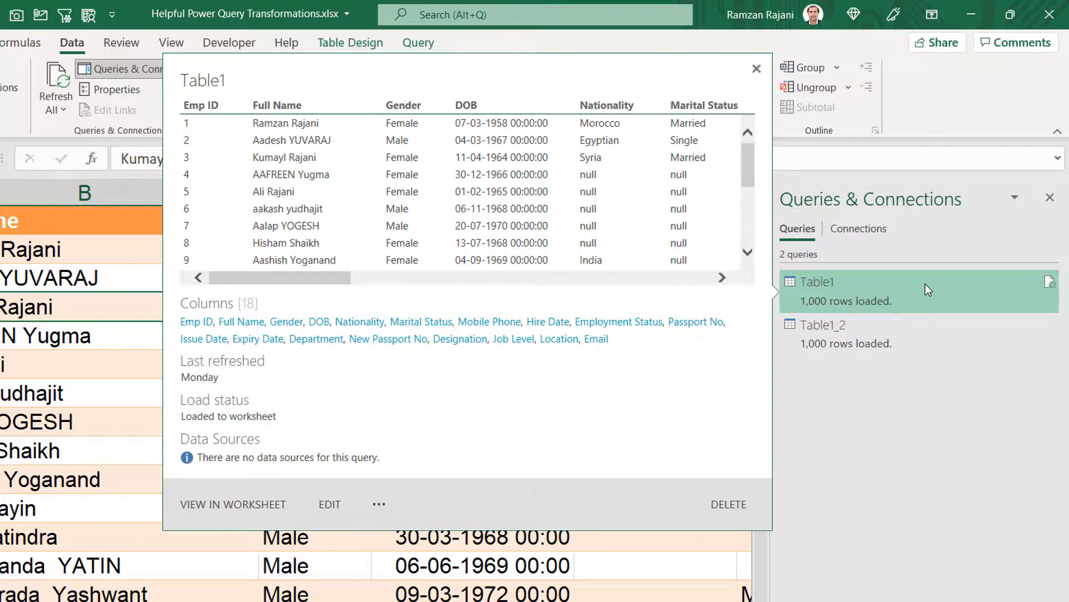
pyautogui.moveTo(716, 305)
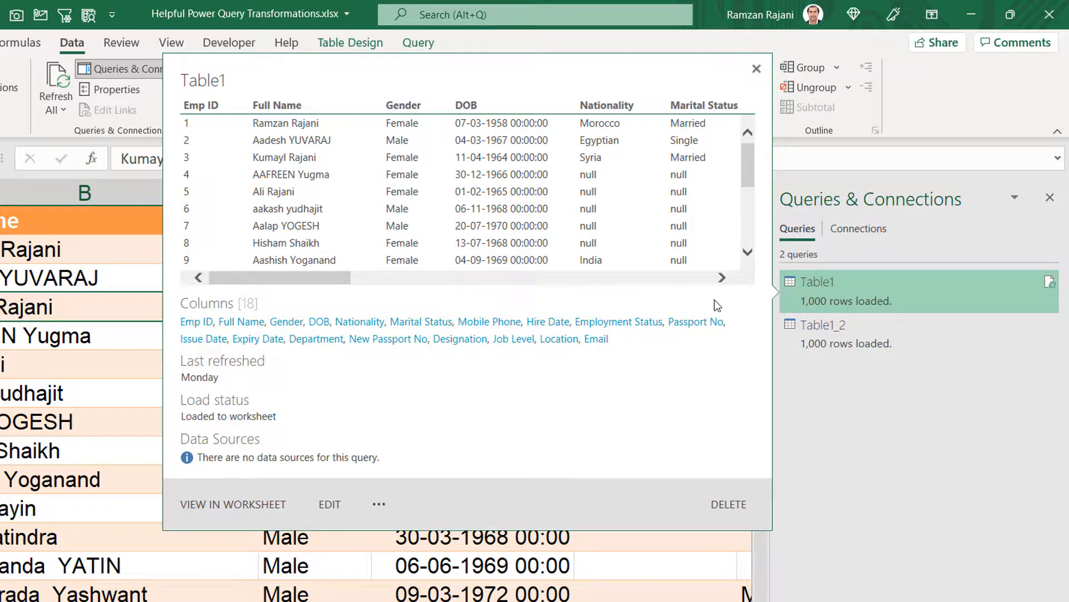
pyautogui.moveTo(677, 488)
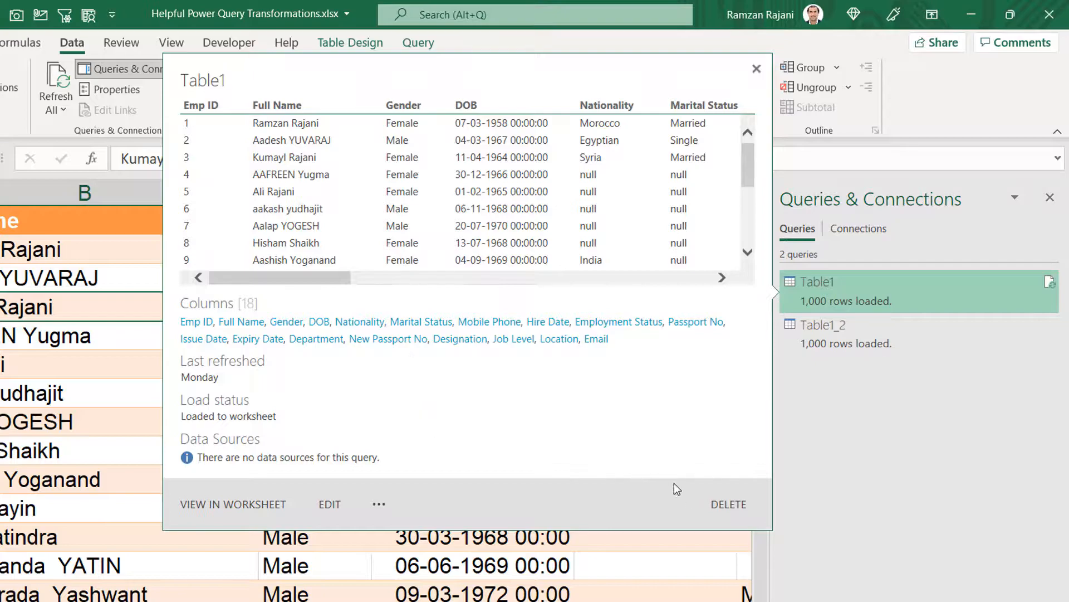
pyautogui.moveTo(520, 532)
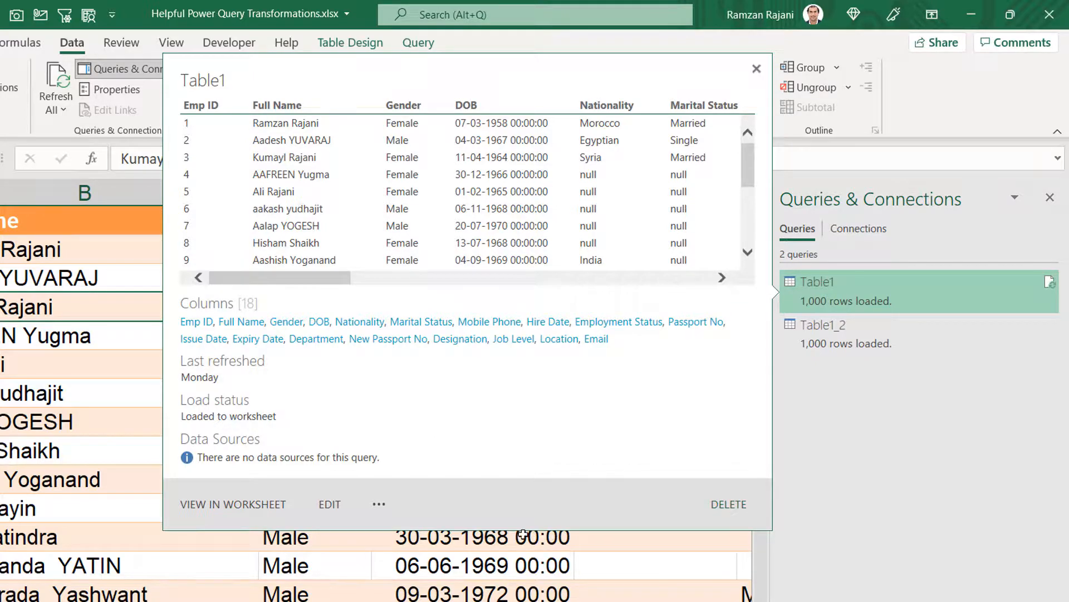
pyautogui.click(756, 68)
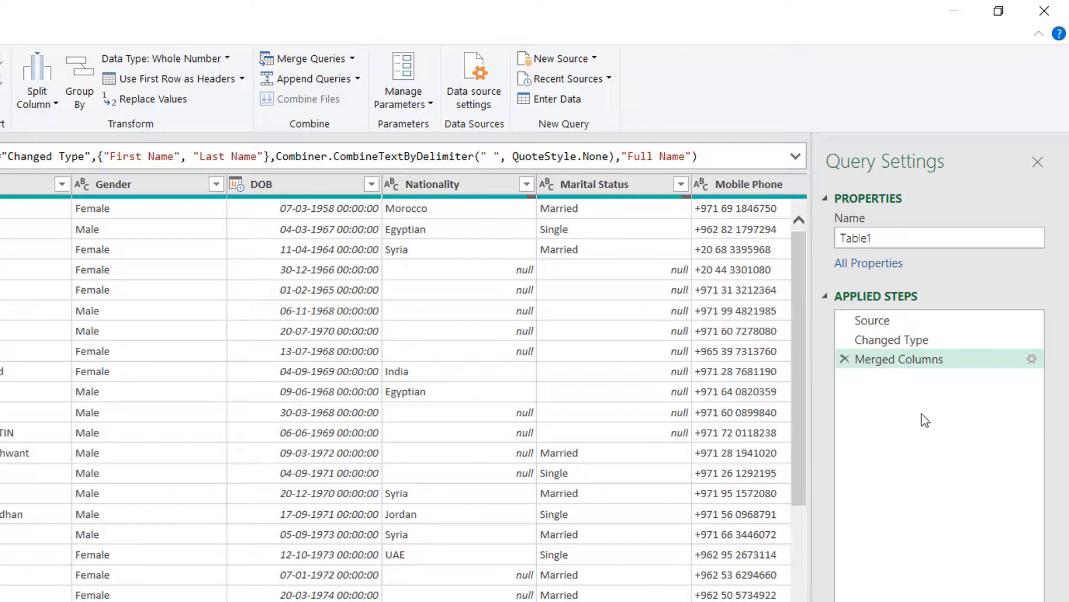
pyautogui.moveTo(884, 405)
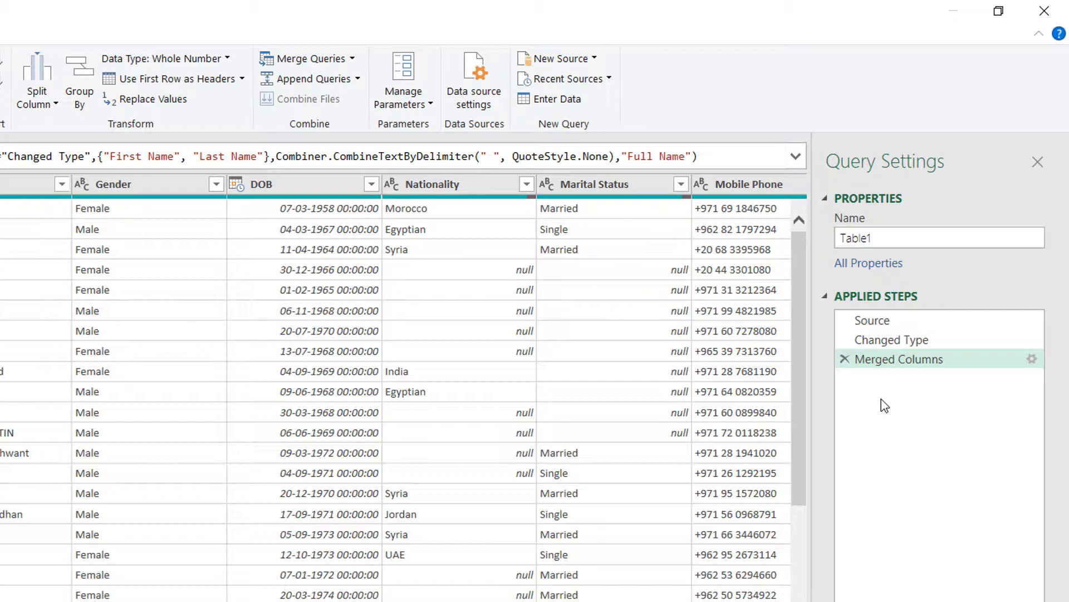
pyautogui.moveTo(178, 312)
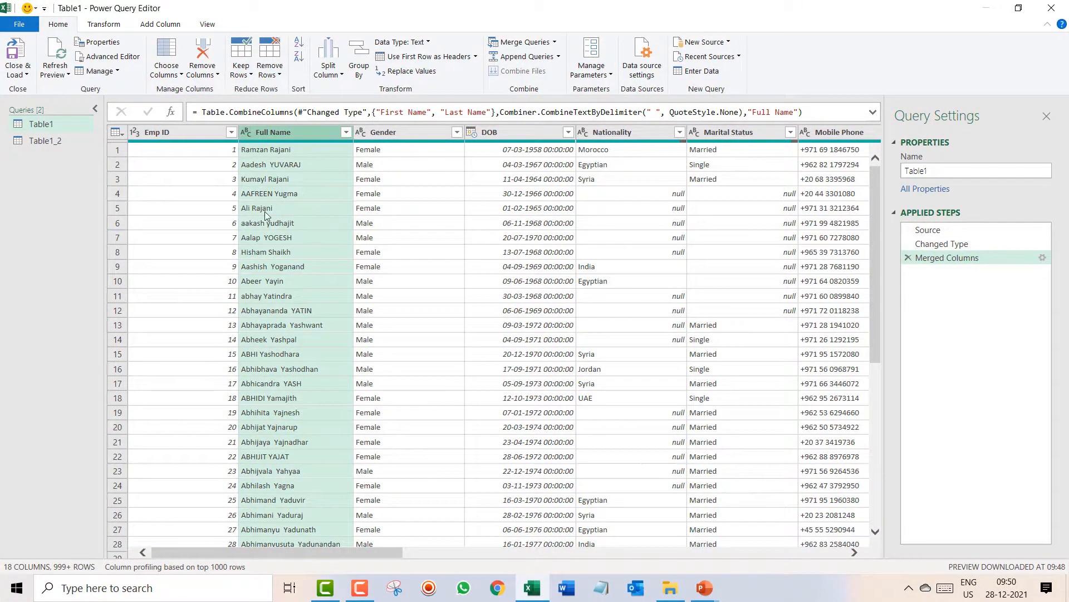
pyautogui.moveTo(278, 178)
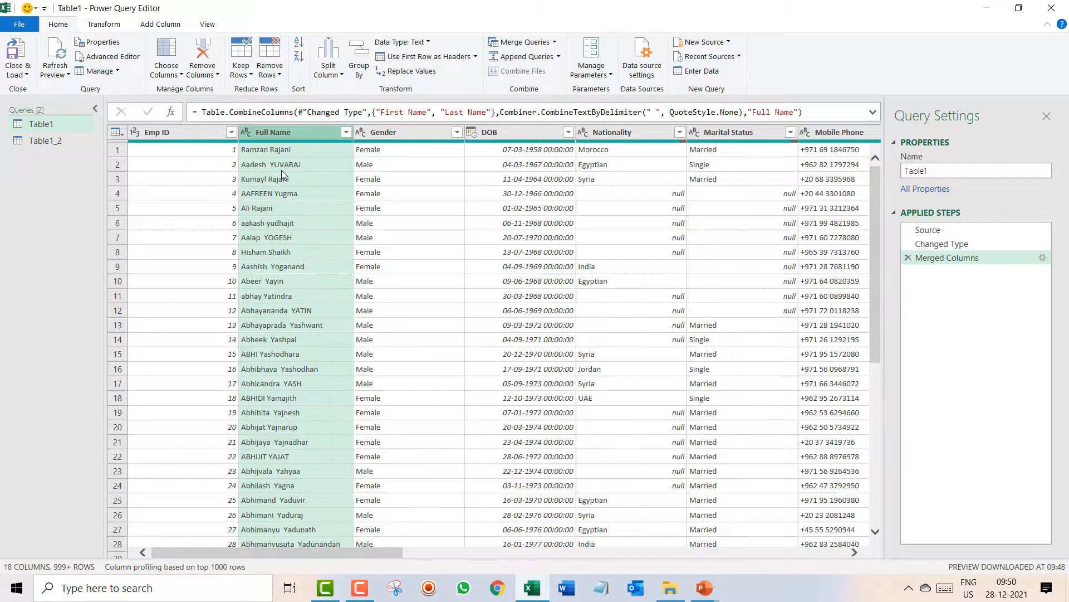
pyautogui.moveTo(669, 274)
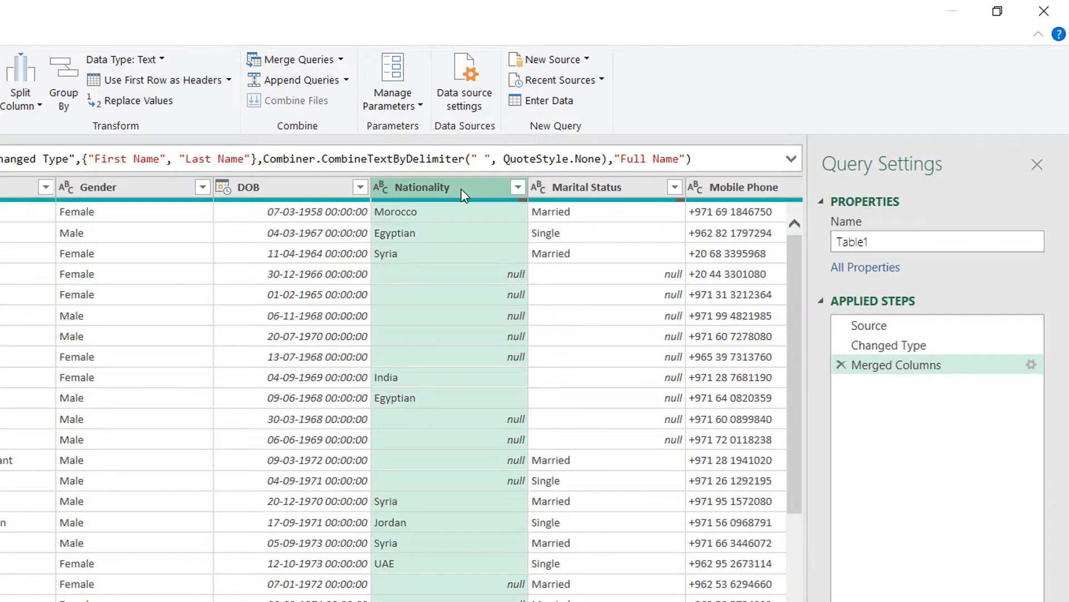
pyautogui.moveTo(518, 305)
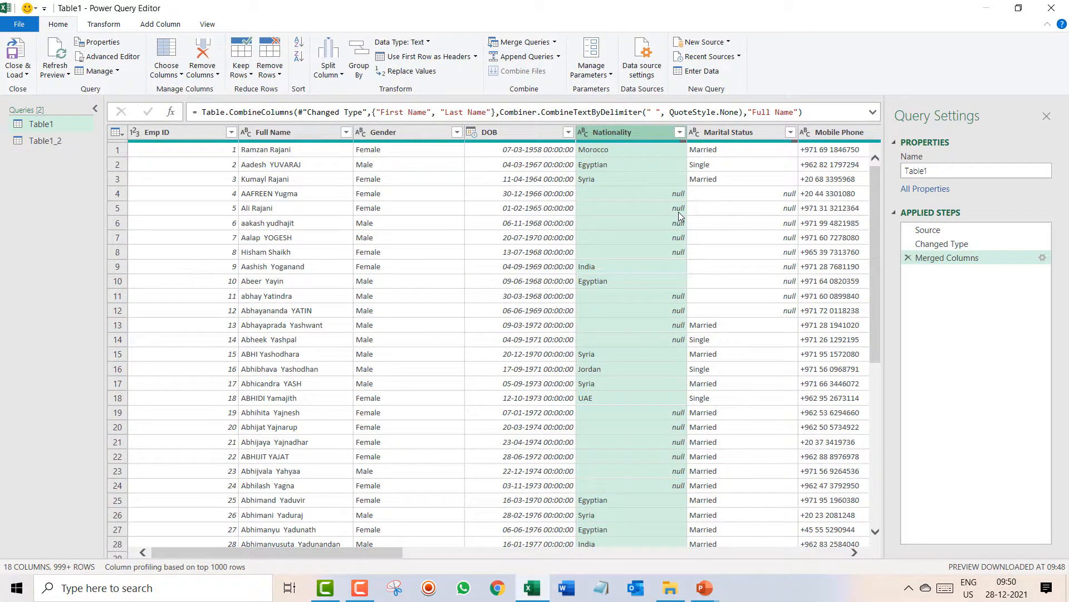
pyautogui.press('ctrl+shift++')
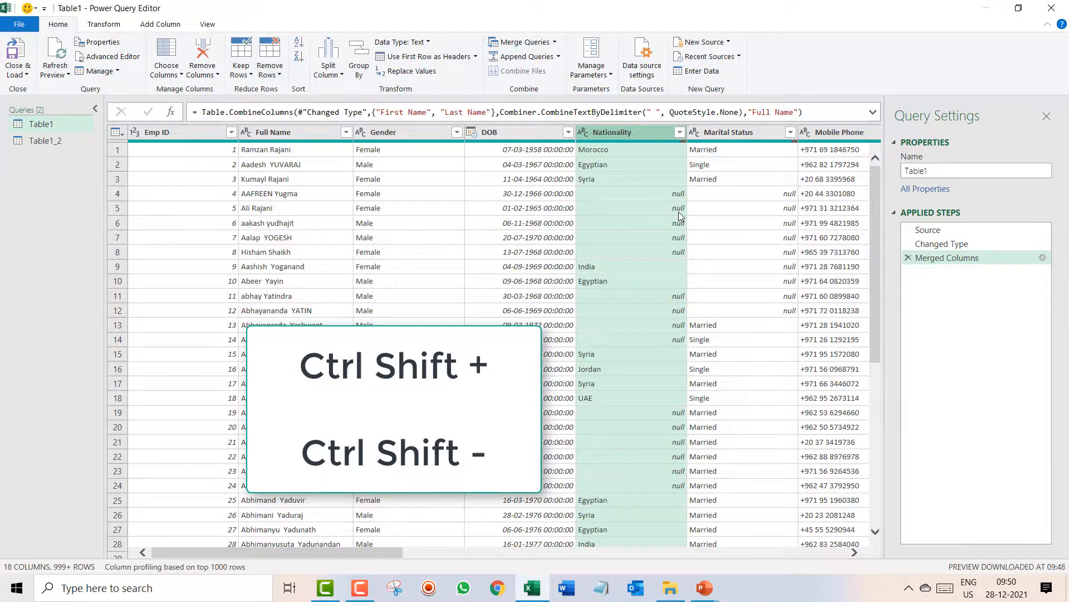
pyautogui.press('ctrl+shift+plus')
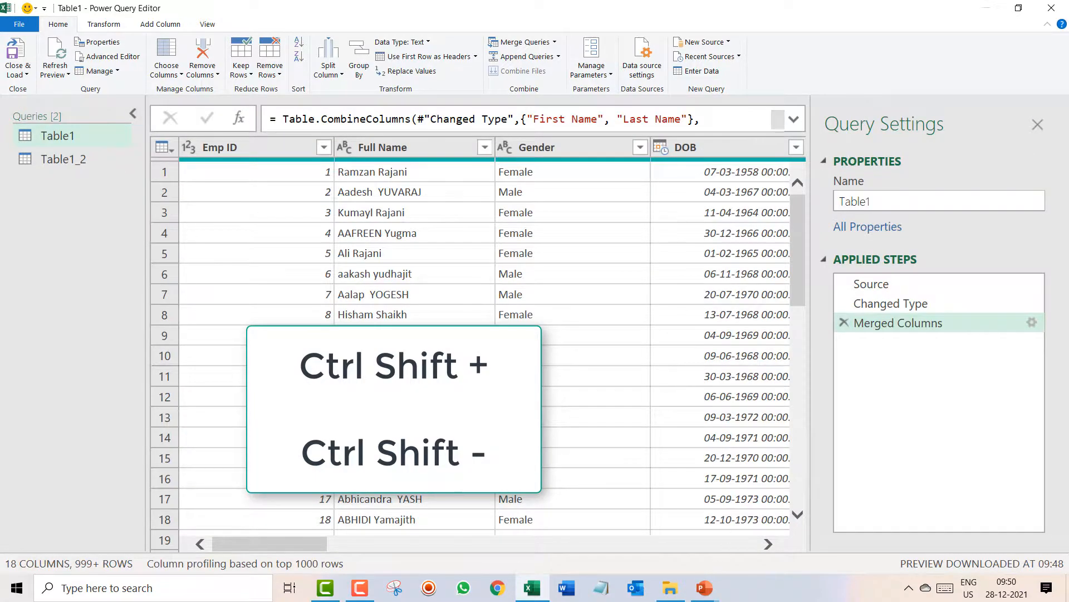
pyautogui.hscroll(3)
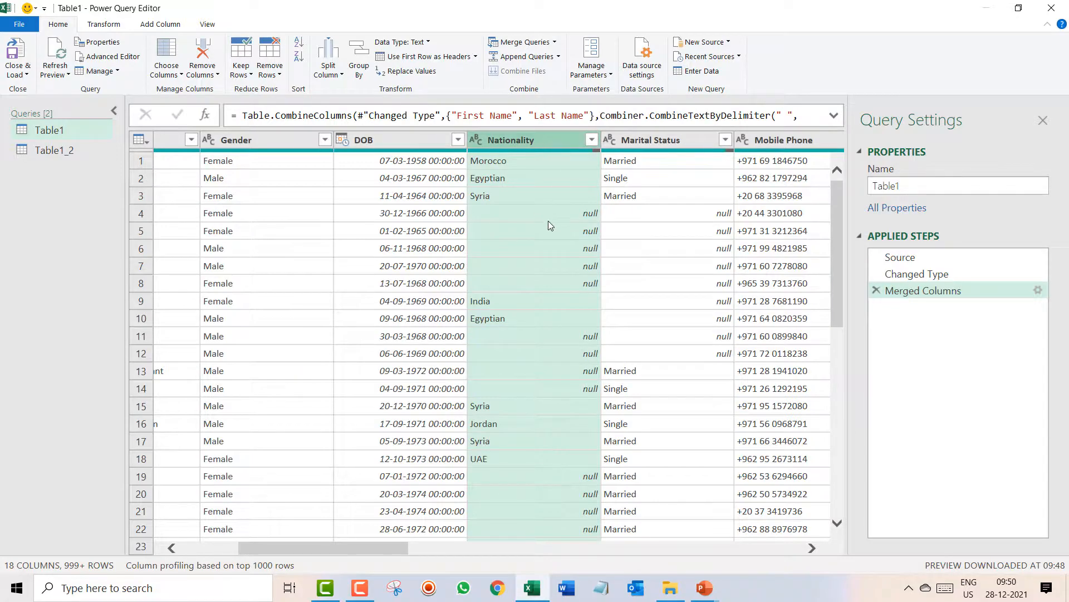
pyautogui.moveTo(537, 245)
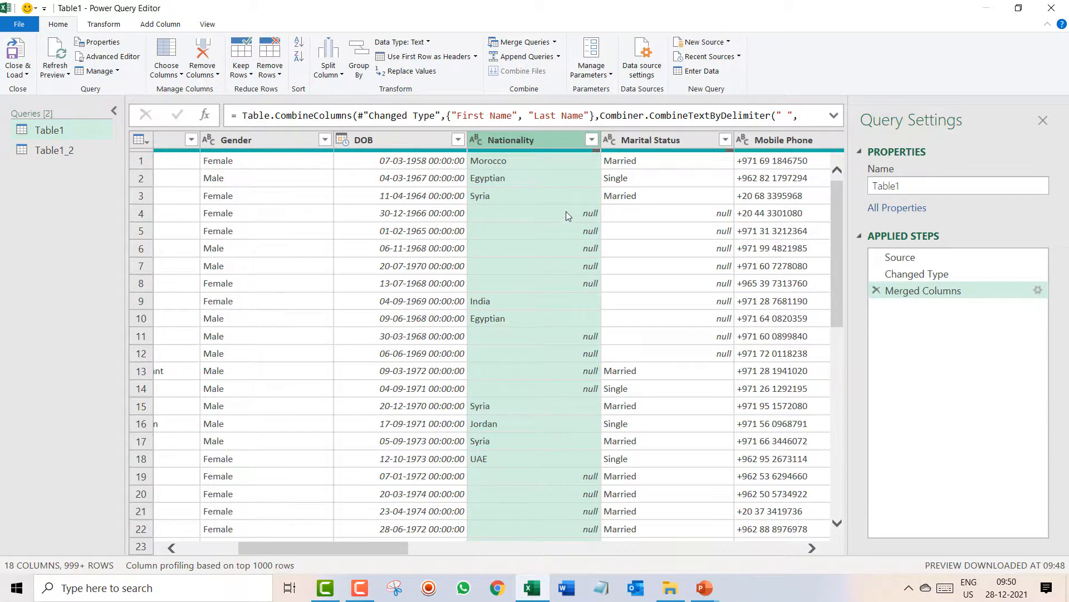
pyautogui.moveTo(531, 338)
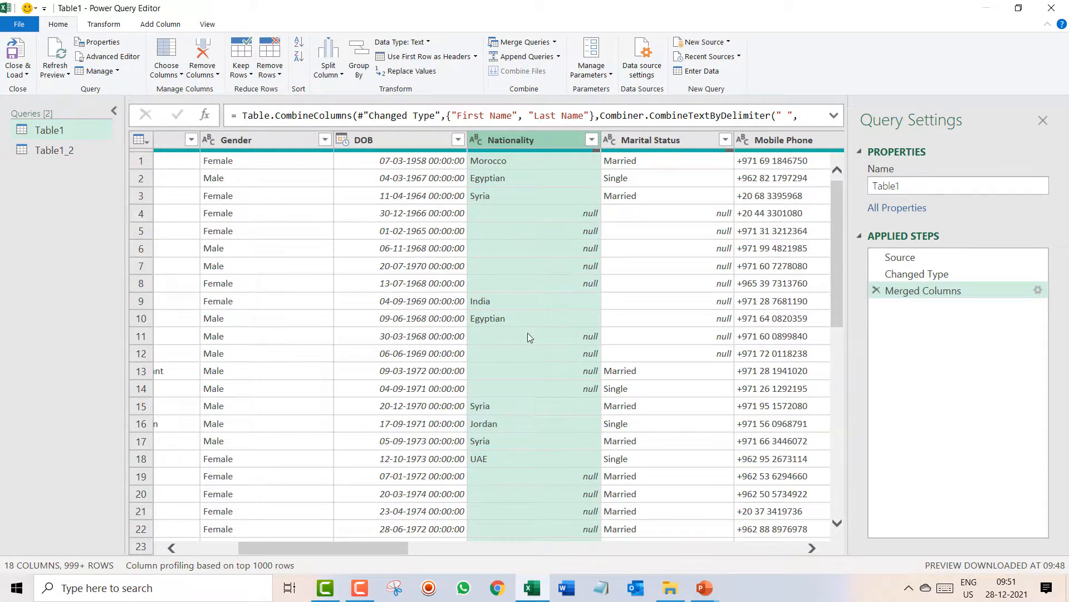
pyautogui.moveTo(555, 357)
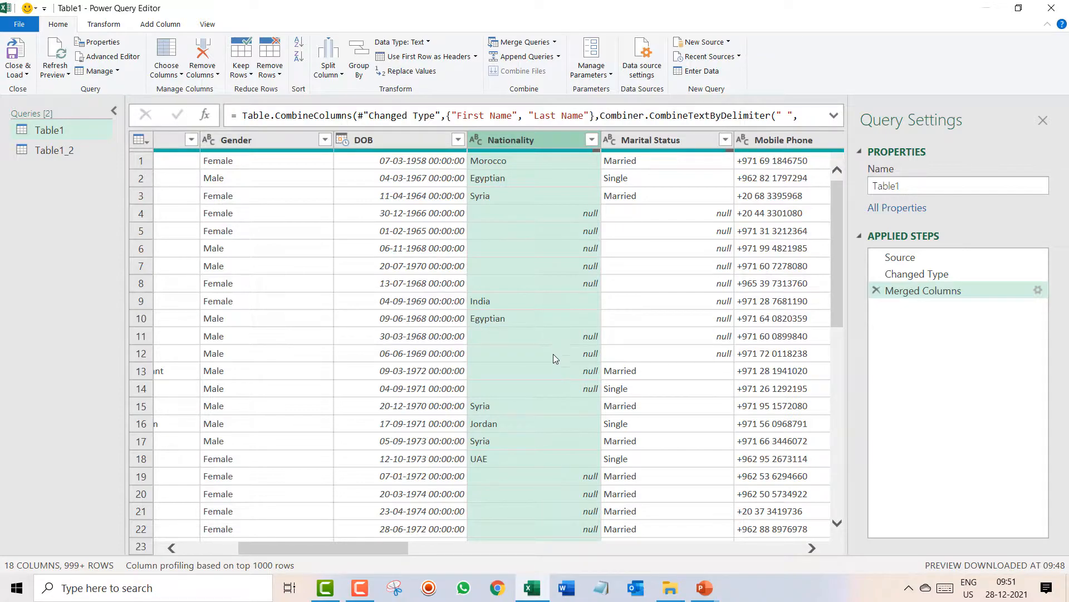
pyautogui.moveTo(527, 462)
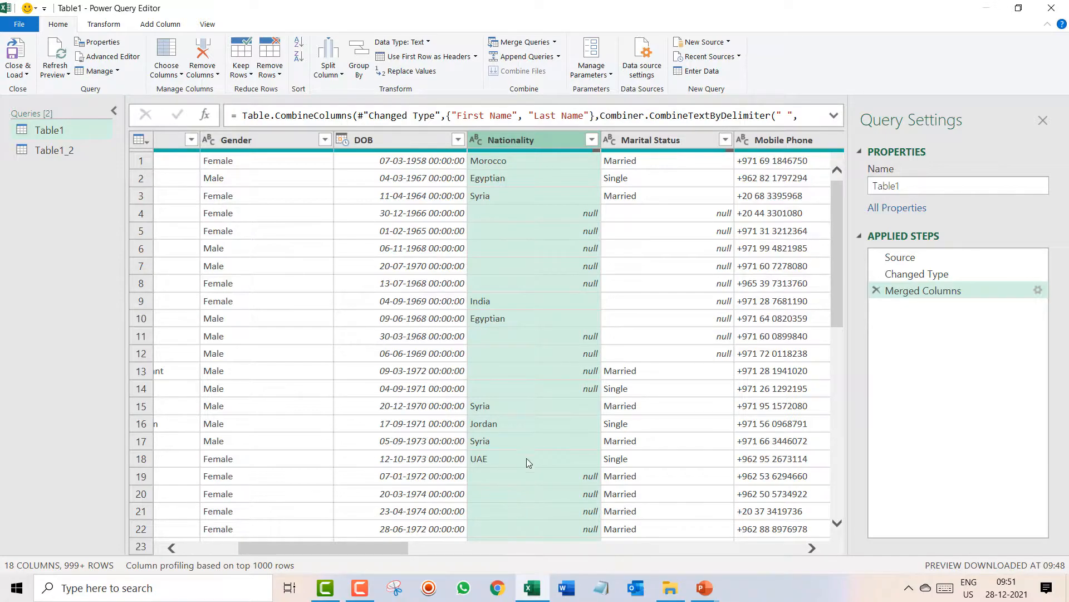
pyautogui.moveTo(537, 533)
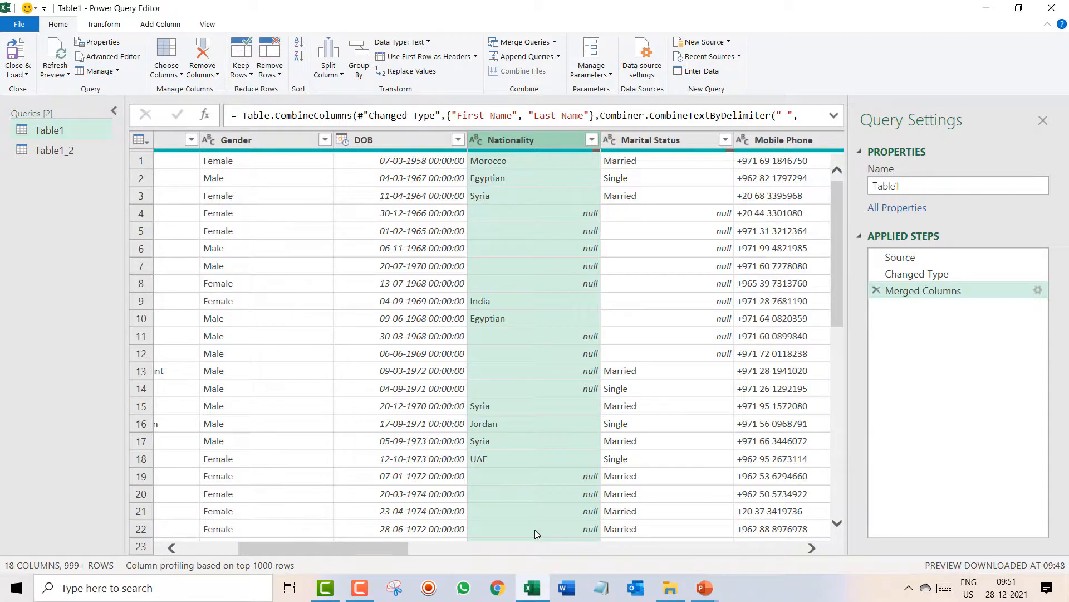
pyautogui.moveTo(545, 318)
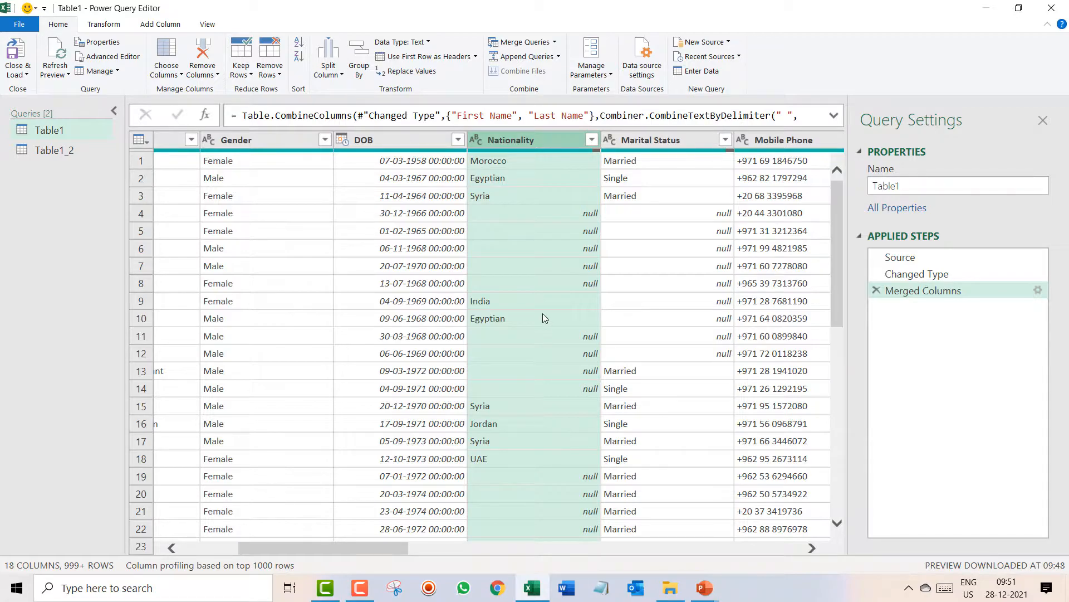
pyautogui.click(479, 301)
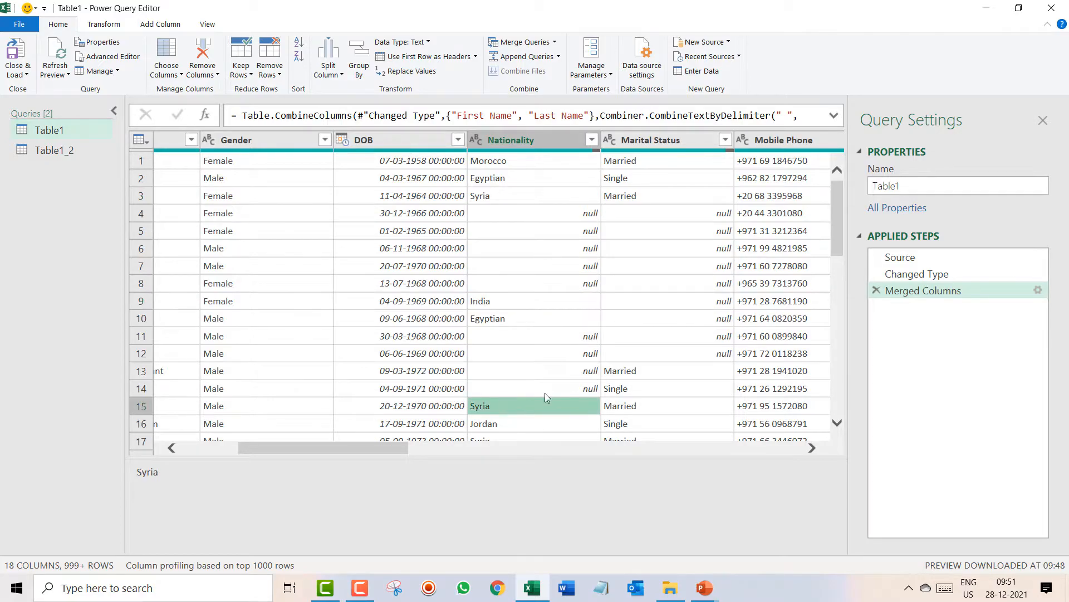
pyautogui.moveTo(546, 328)
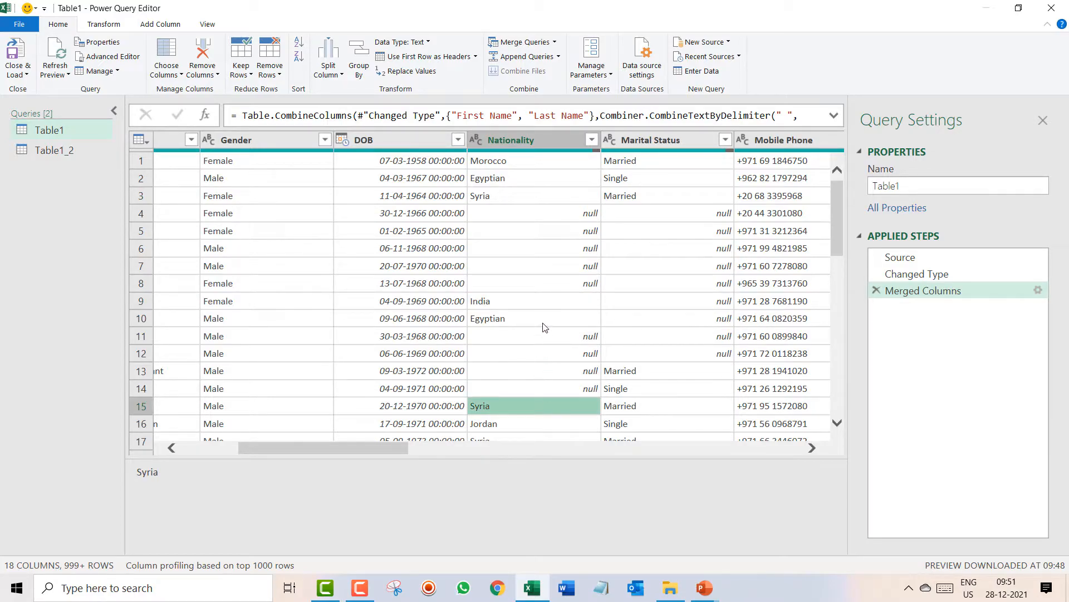
pyautogui.scroll(-3)
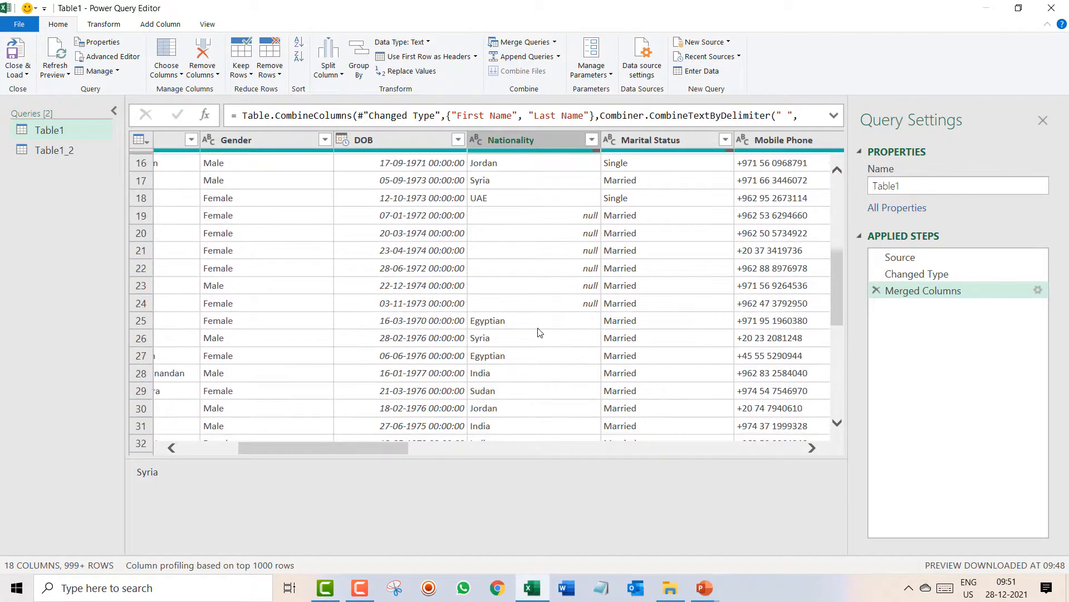
pyautogui.click(532, 215)
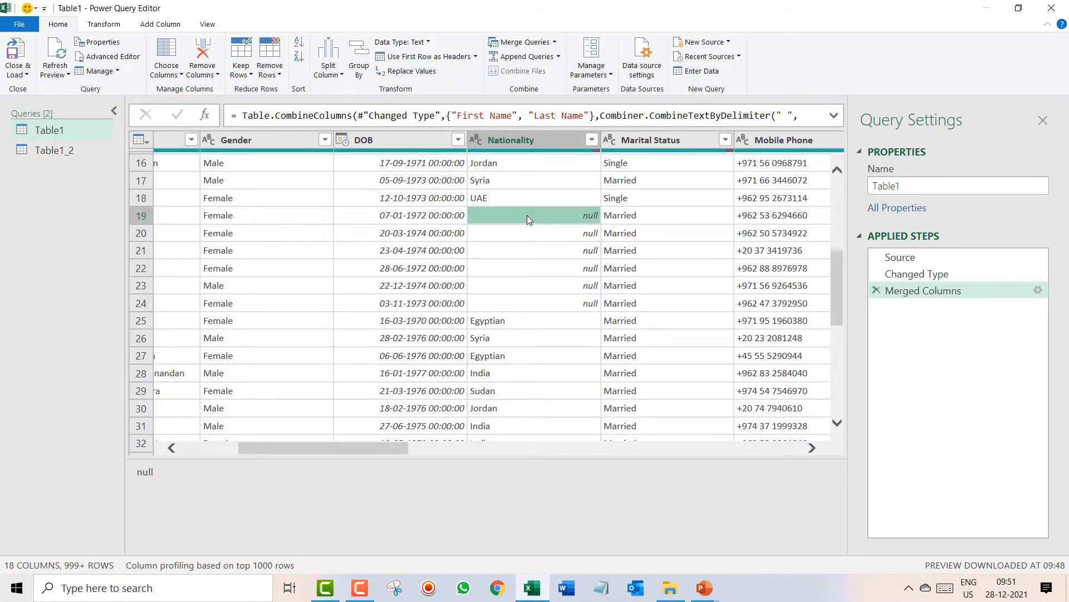
pyautogui.scroll(3)
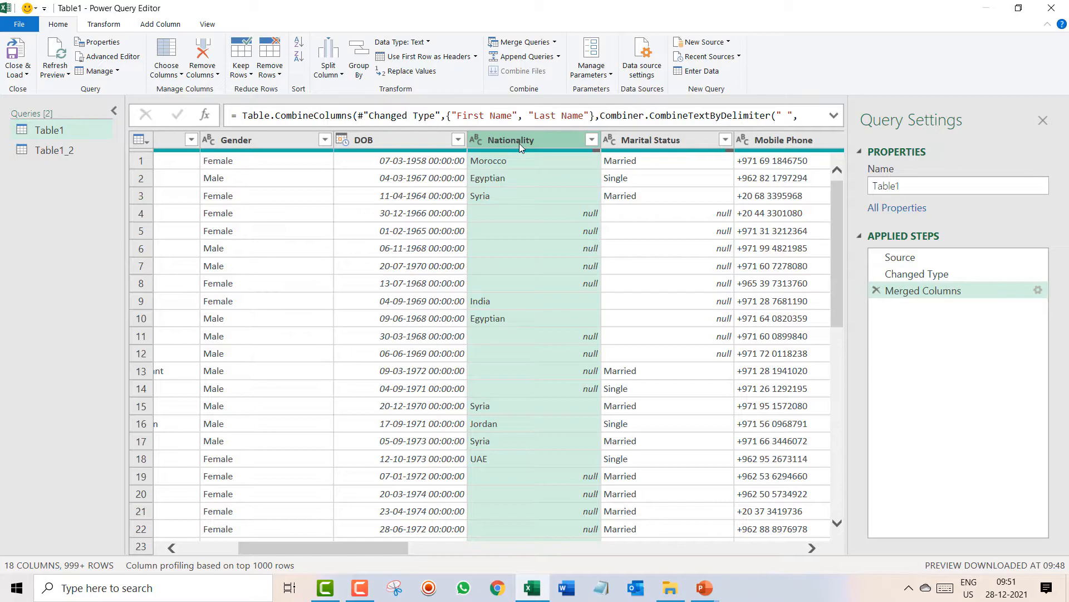
pyautogui.moveTo(388, 52)
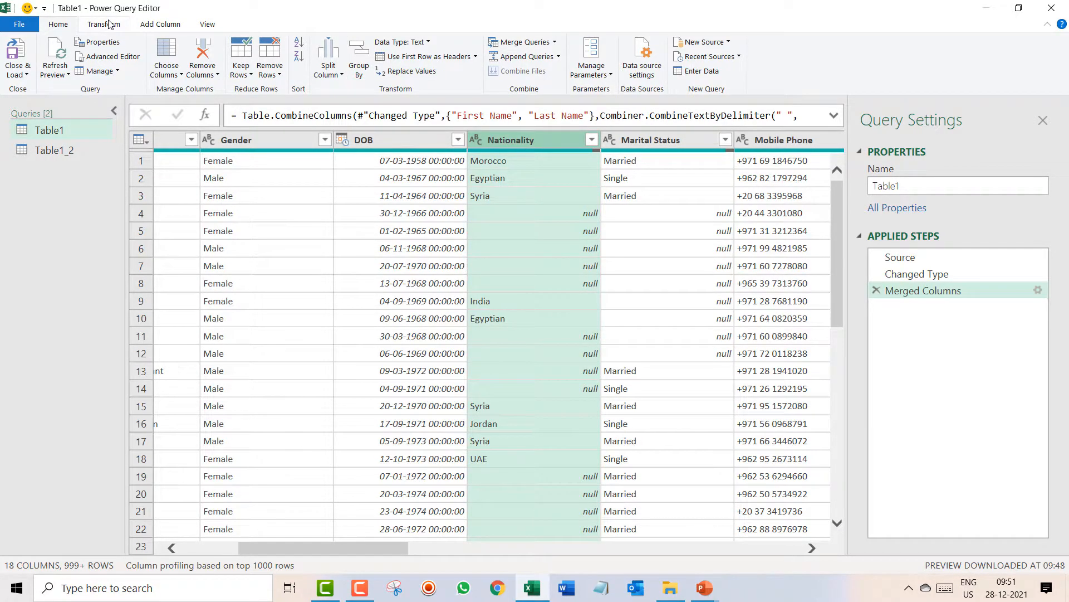
# Fill blank Nationality cells down from the country in the row above.
pyautogui.click(104, 23)
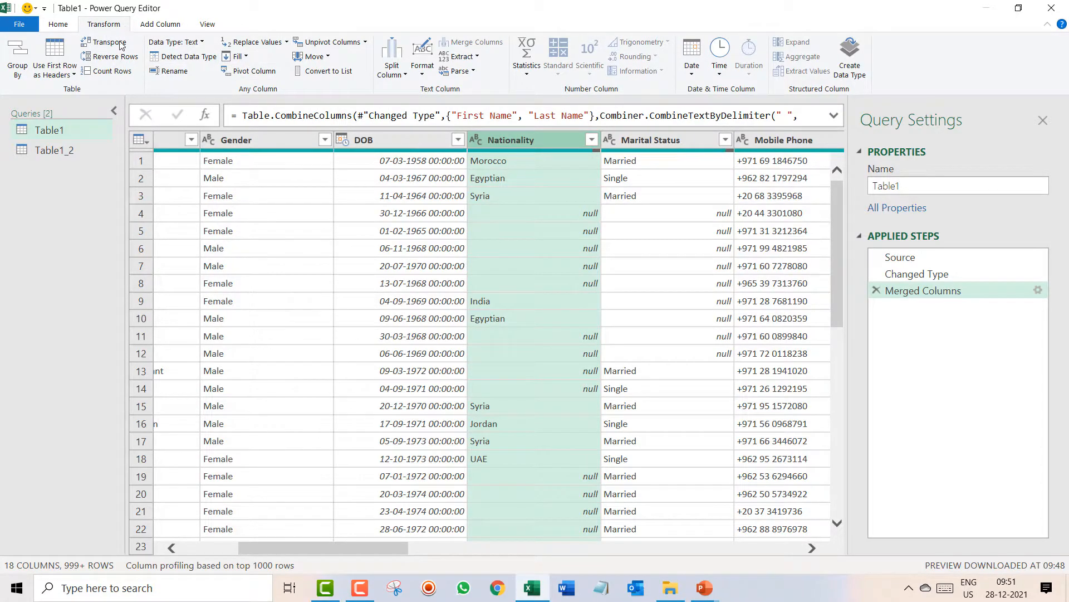
pyautogui.moveTo(236, 56)
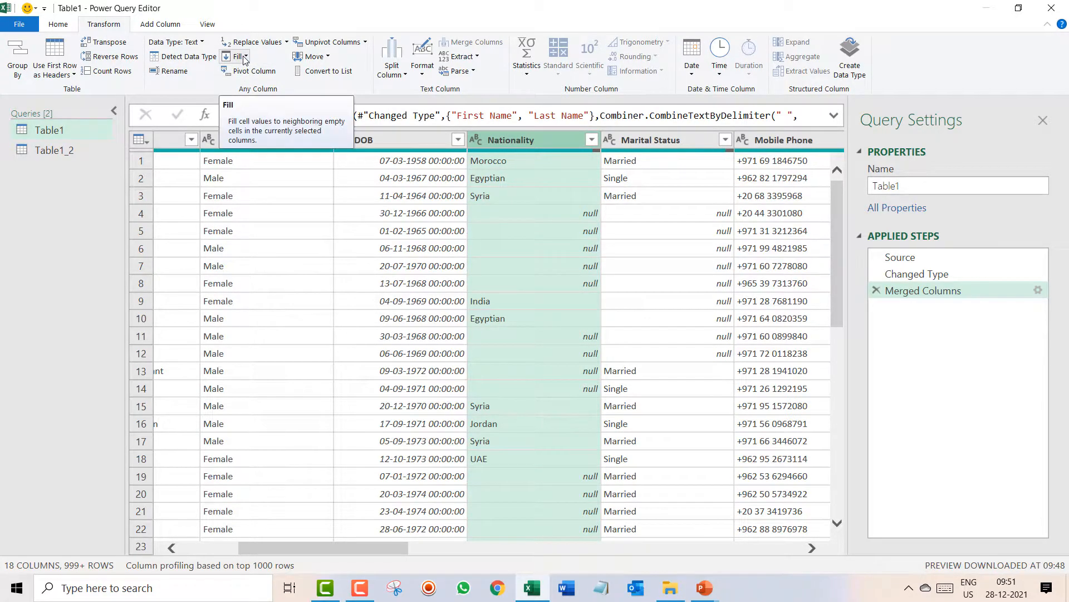
pyautogui.click(237, 56)
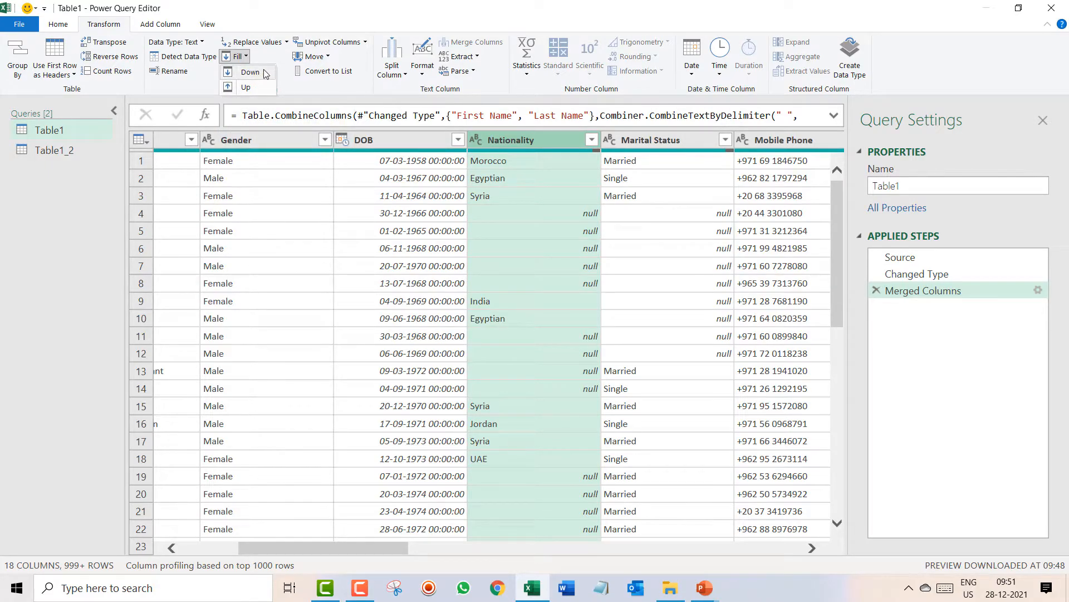
pyautogui.moveTo(250, 72)
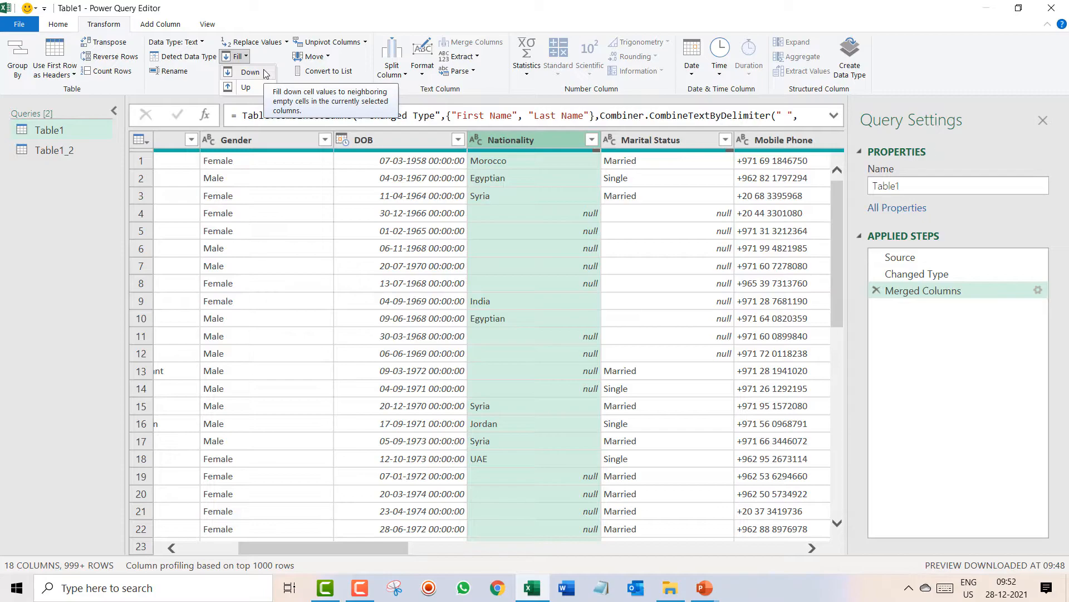
pyautogui.moveTo(488, 266)
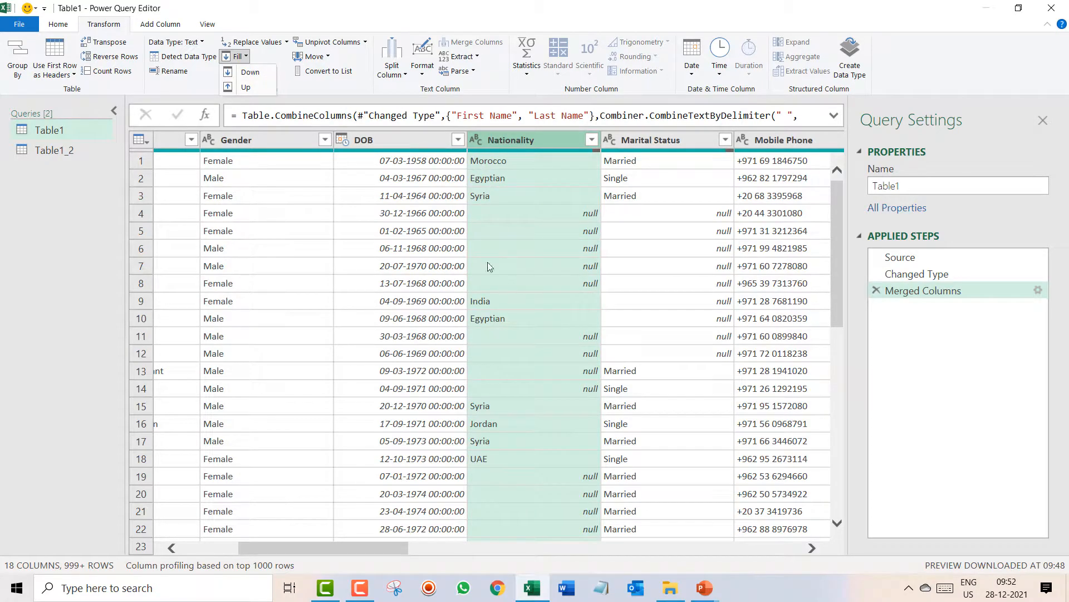
pyautogui.moveTo(265, 71)
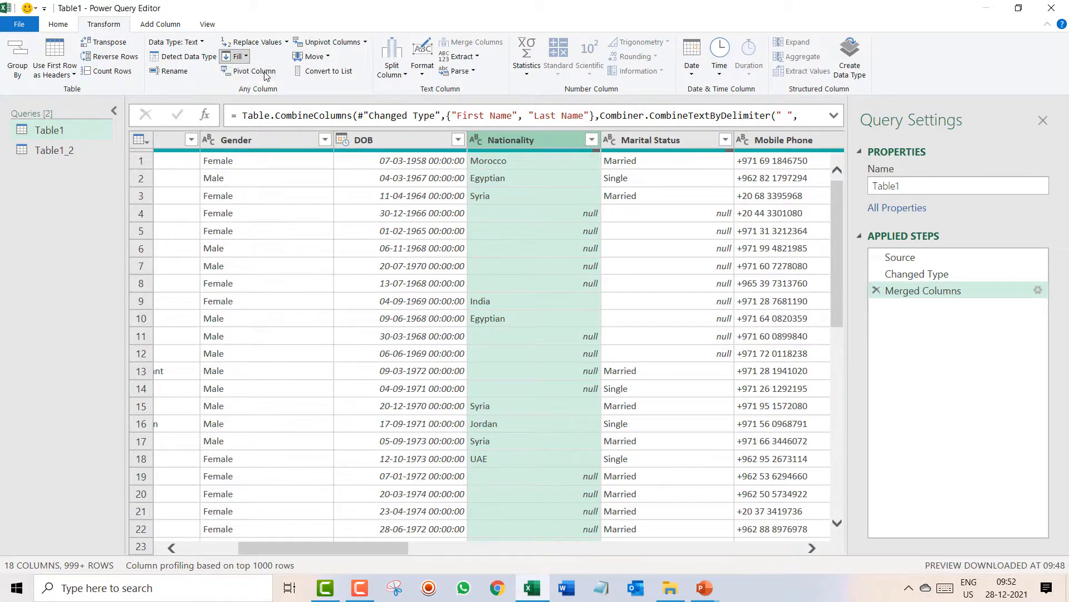
pyautogui.click(238, 56)
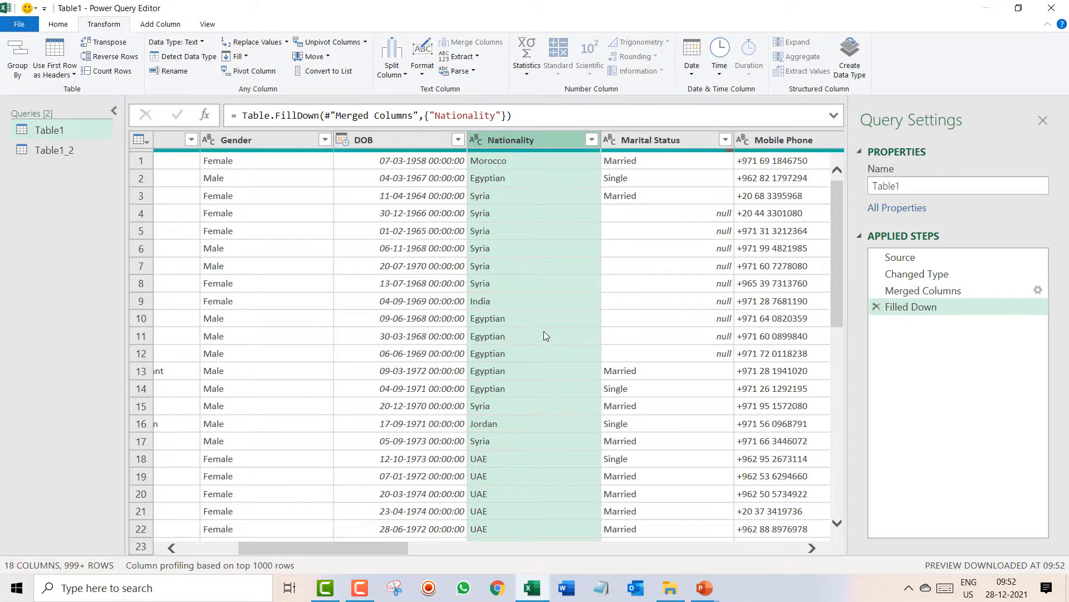
pyautogui.moveTo(521, 514)
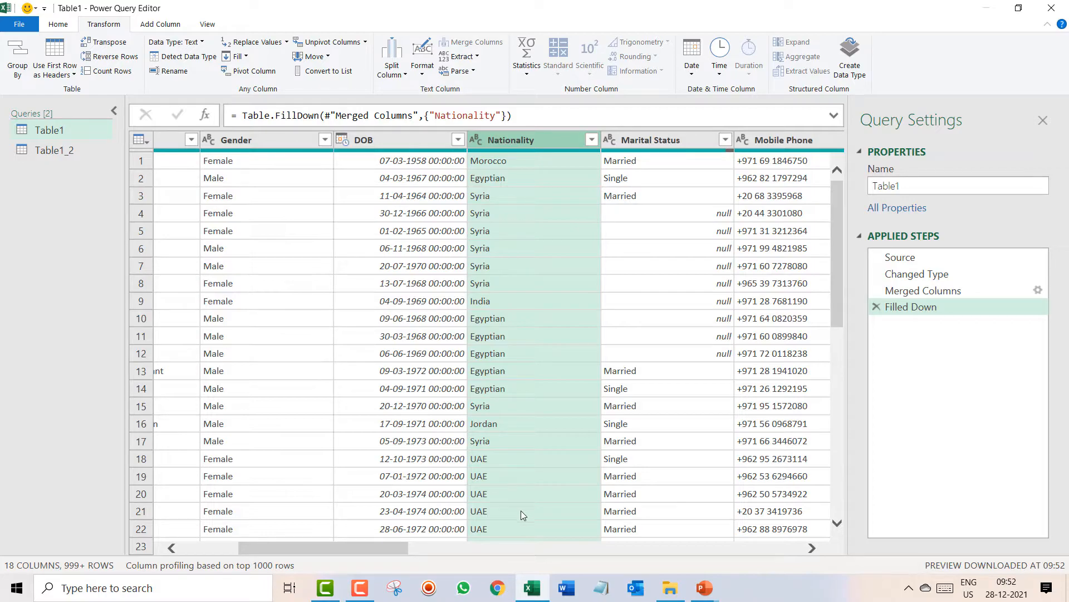
pyautogui.moveTo(555, 474)
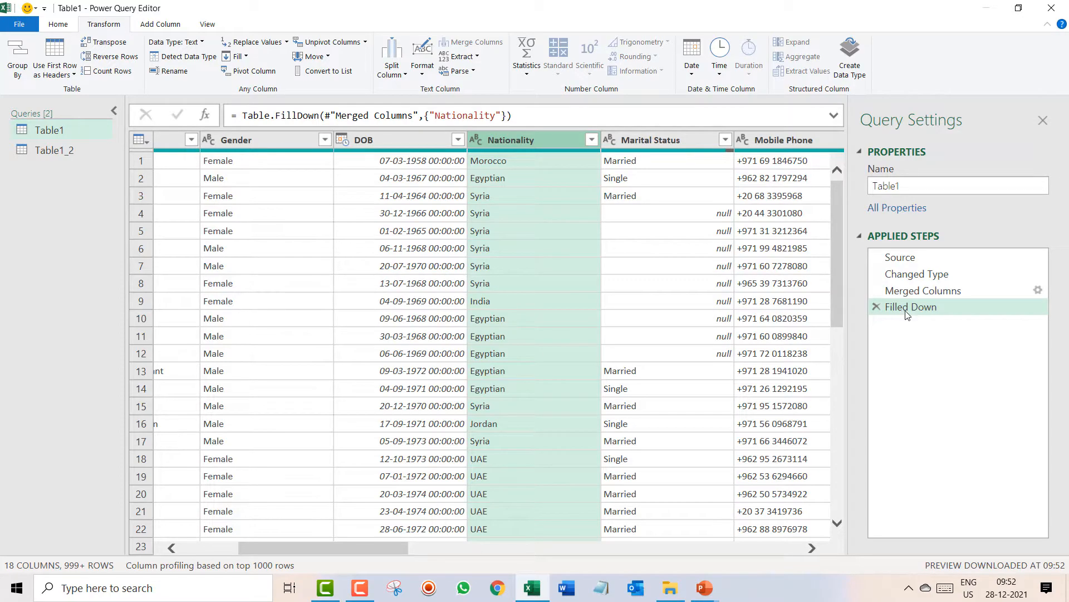
pyautogui.moveTo(911, 307)
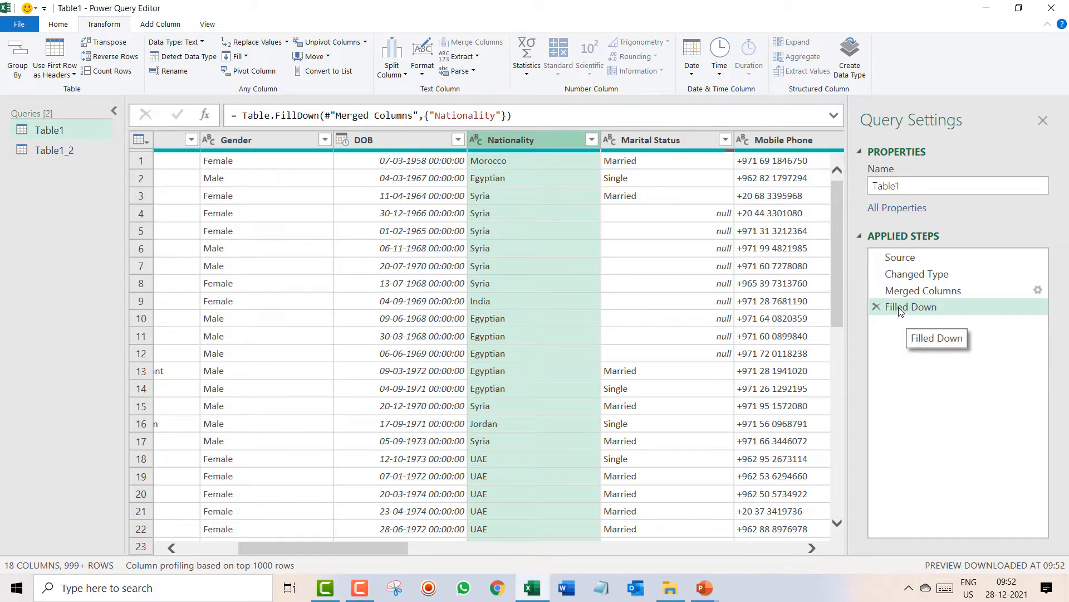
pyautogui.moveTo(658, 140)
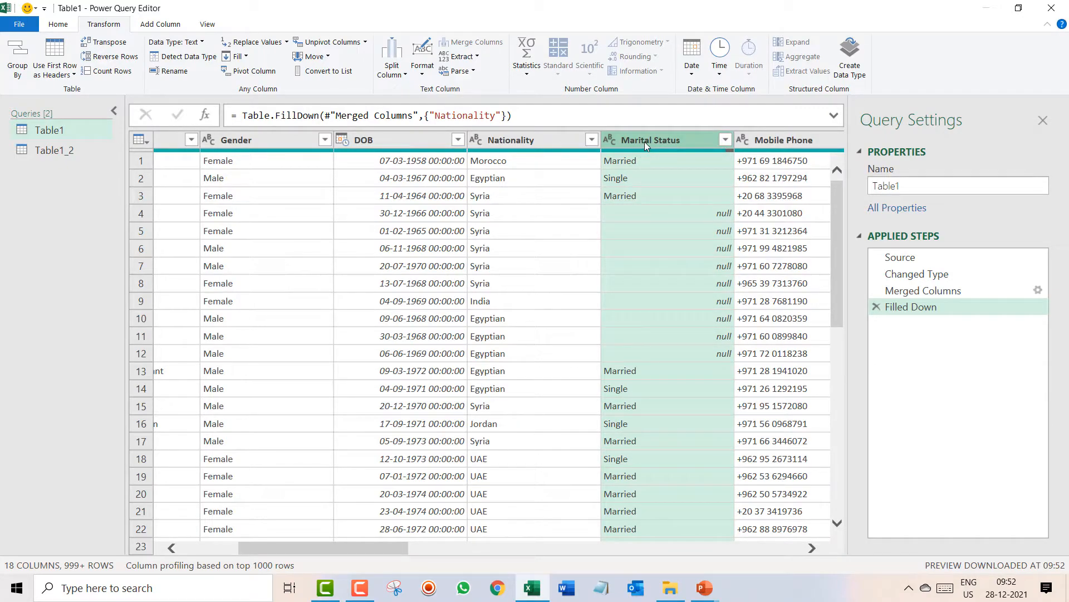
pyautogui.moveTo(916, 344)
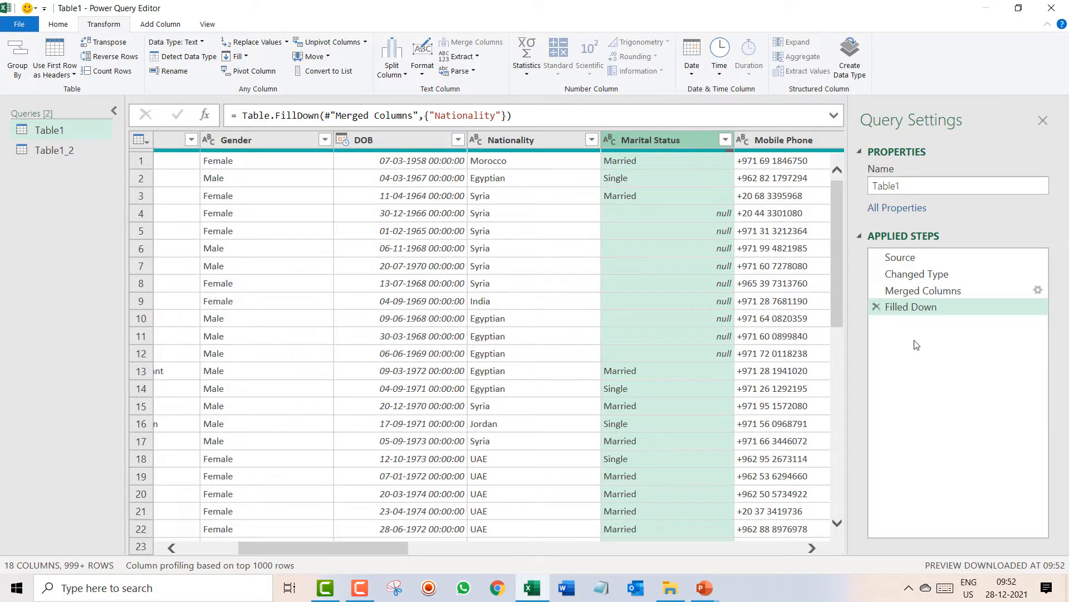
pyautogui.moveTo(658, 143)
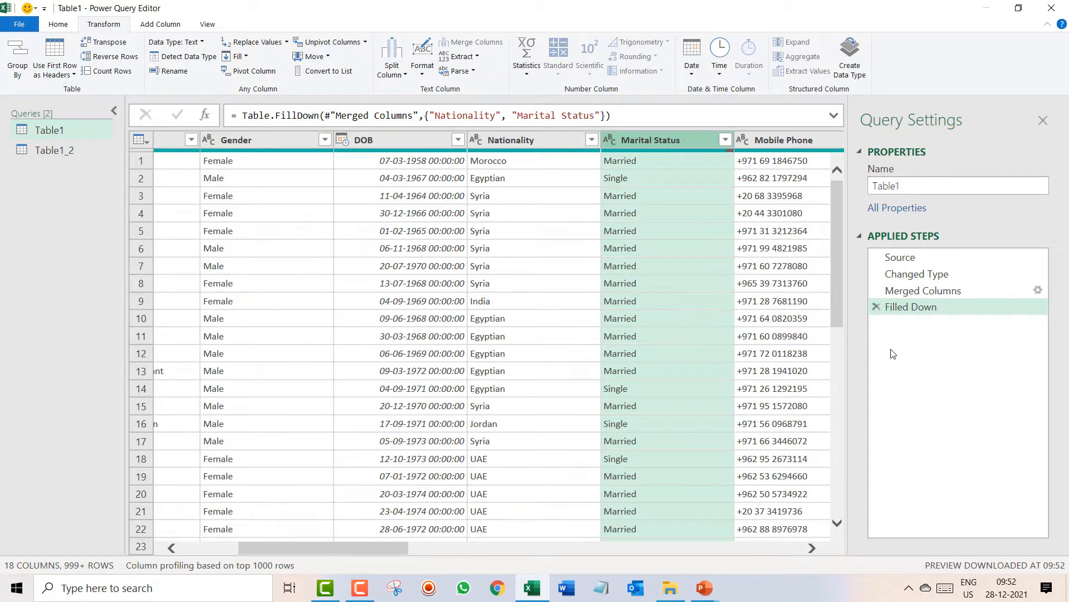
pyautogui.moveTo(907, 343)
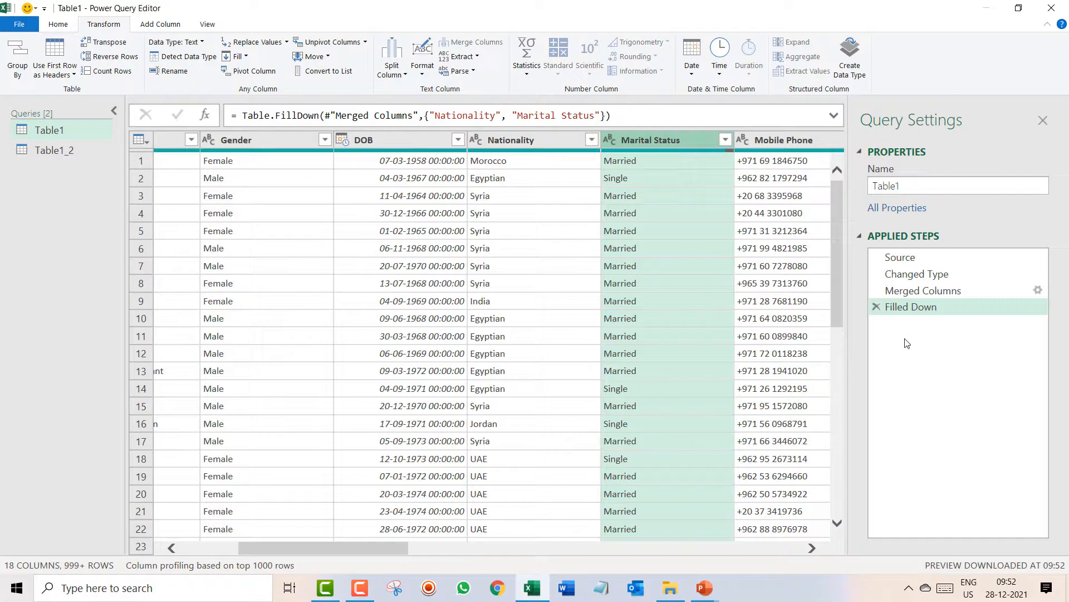
pyautogui.moveTo(910, 306)
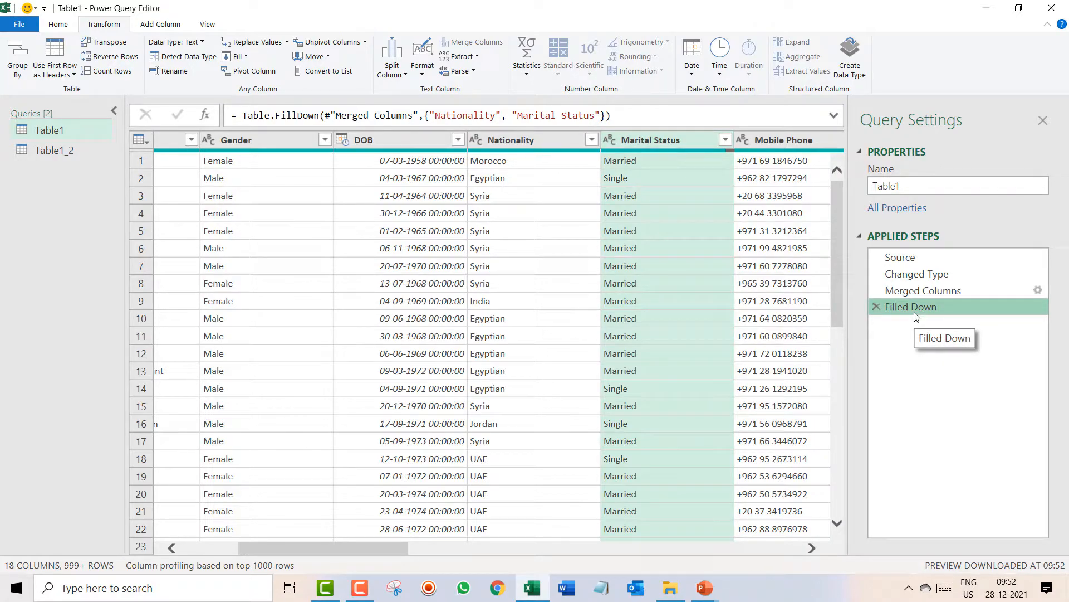
pyautogui.moveTo(333, 99)
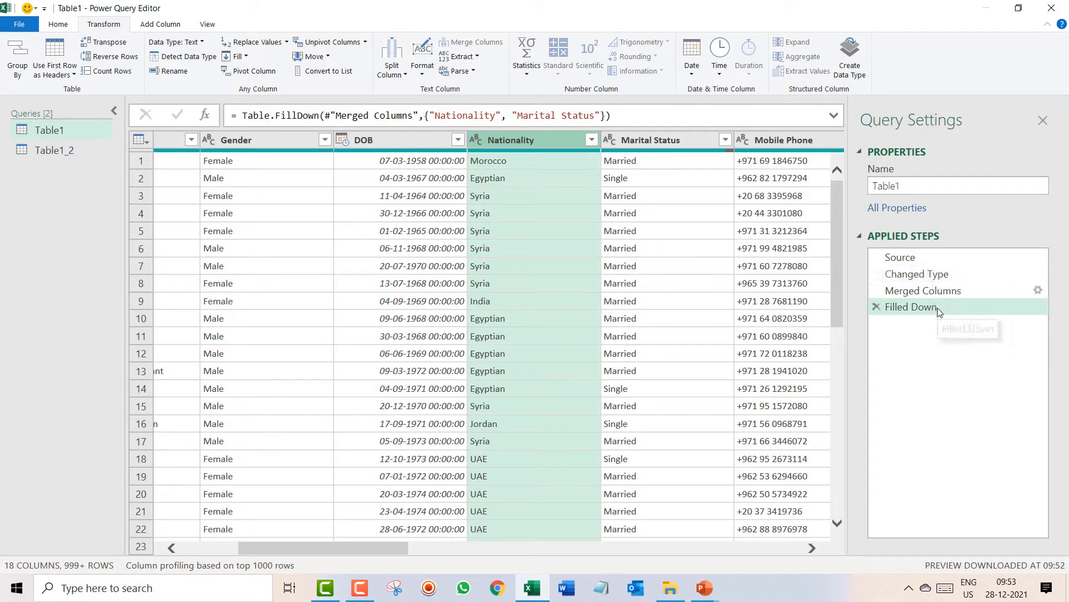
pyautogui.moveTo(913, 306)
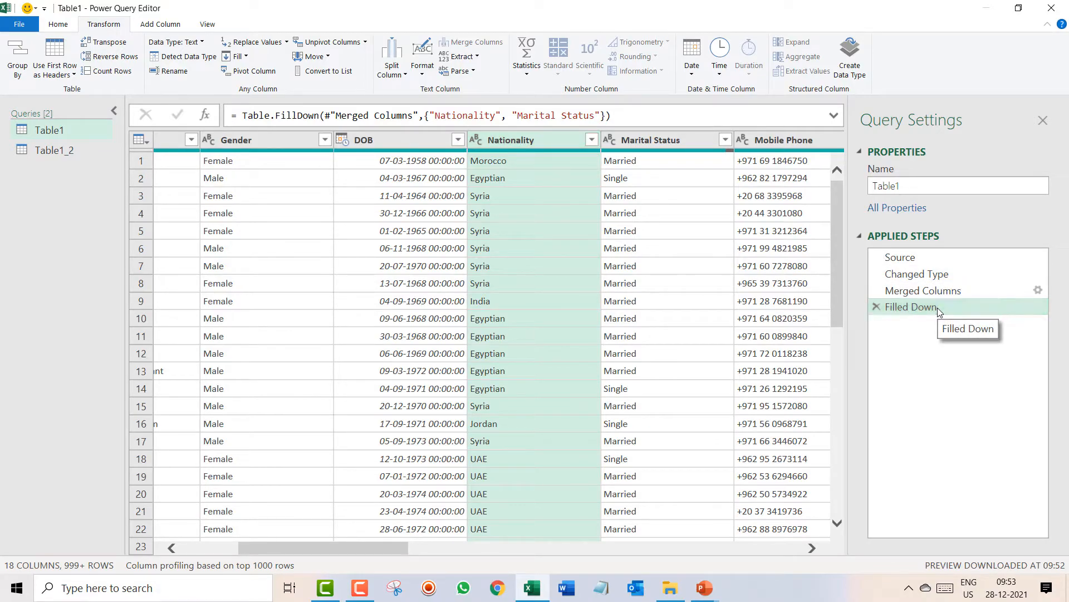
pyautogui.moveTo(454, 111)
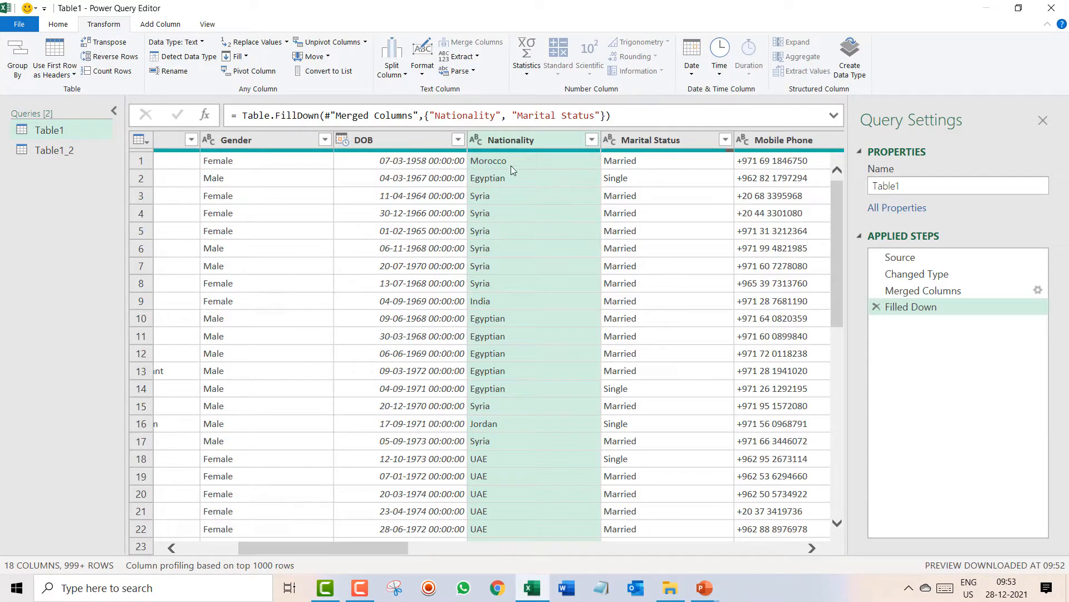
# Check the Morocco value in row 1 after filling Marital Status down.
pyautogui.click(508, 161)
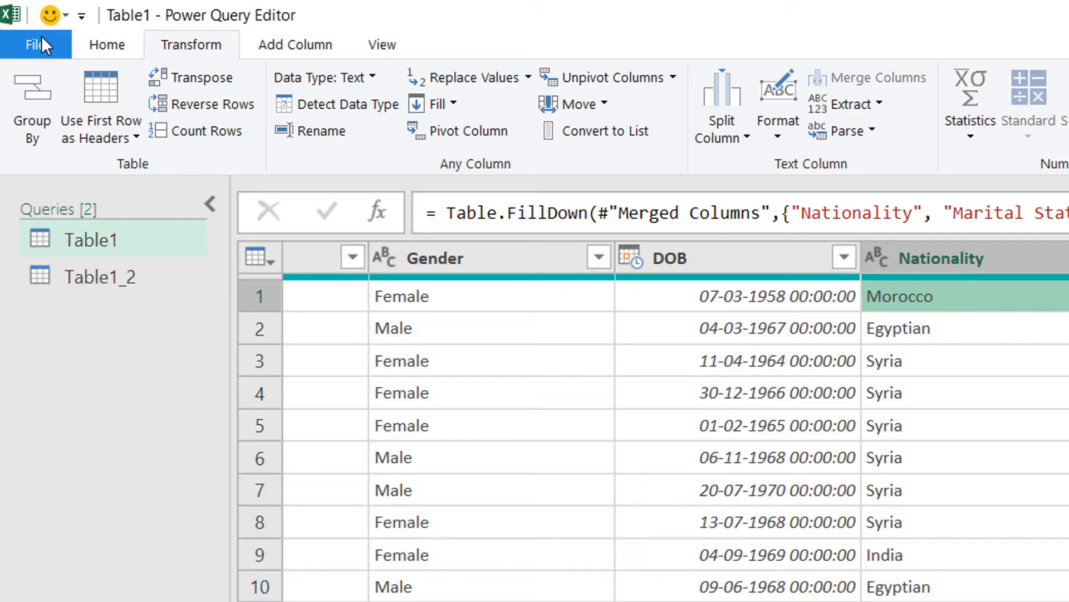
# Close & Load the query results back into the Table1 worksheet.
pyautogui.click(35, 44)
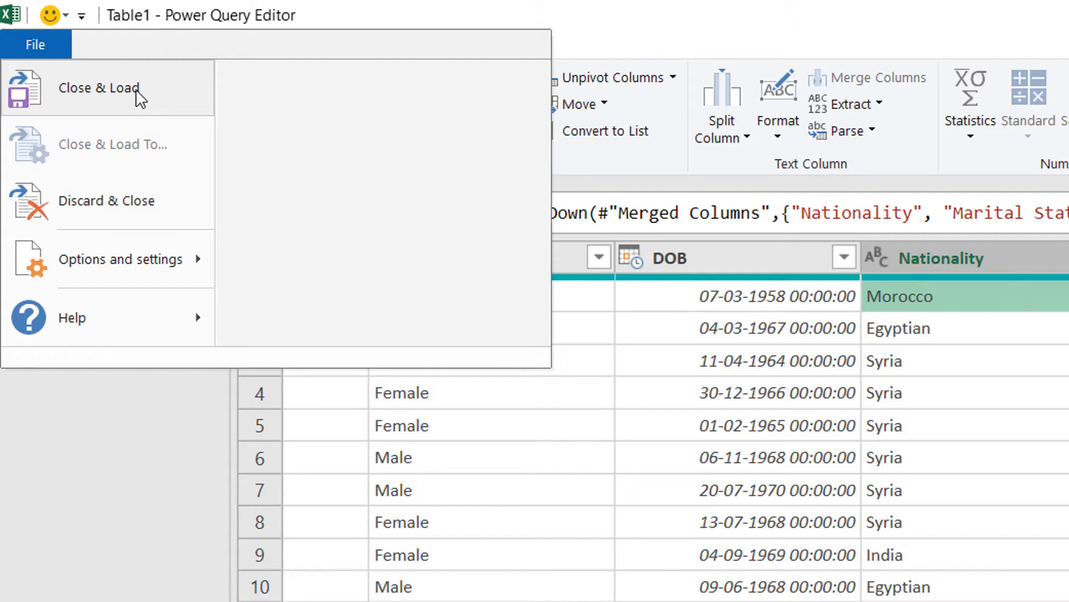
pyautogui.click(98, 87)
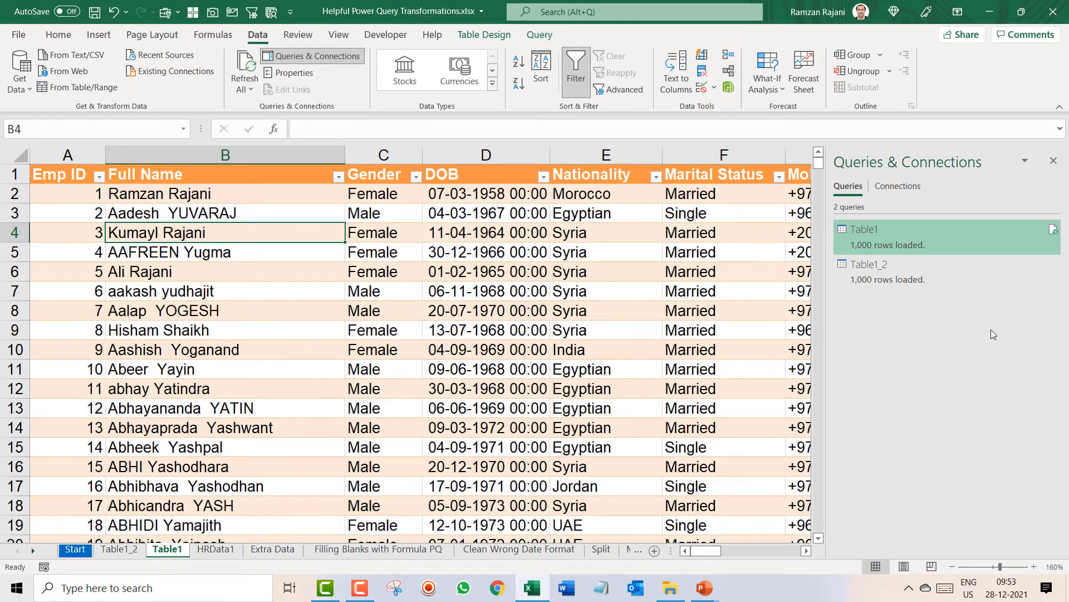
pyautogui.moveTo(881, 338)
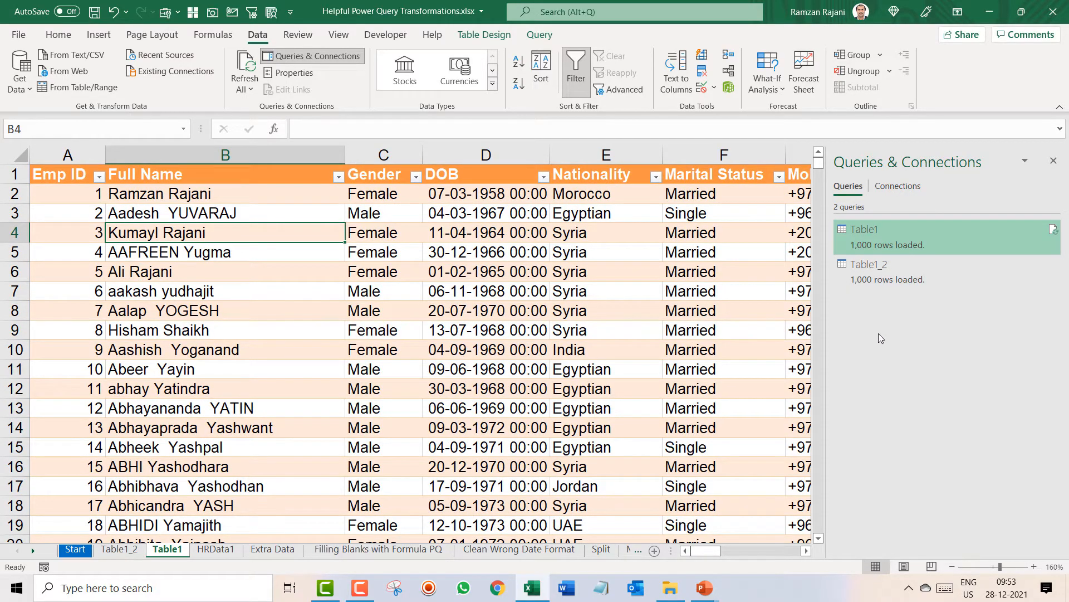
pyautogui.moveTo(984, 250)
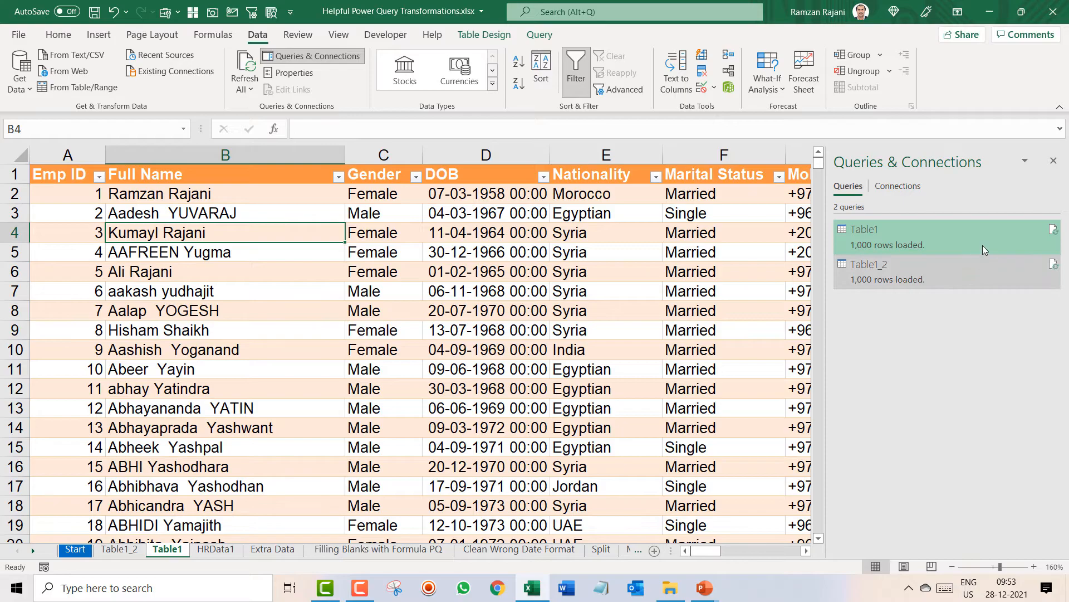
# Show the refreshed Table1 query's preview card with columns and load status.
pyautogui.click(864, 228)
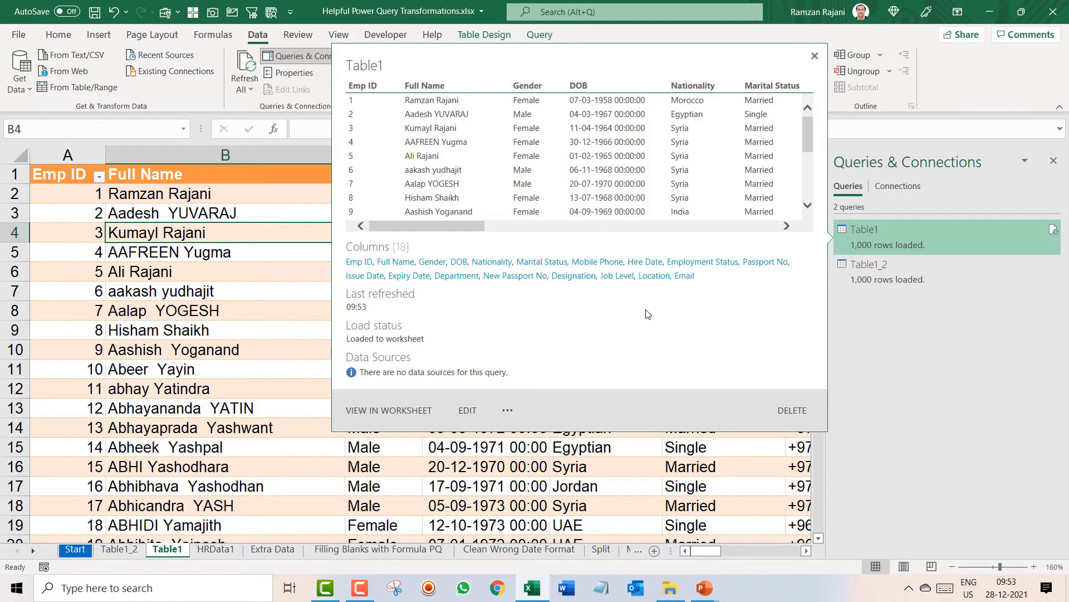